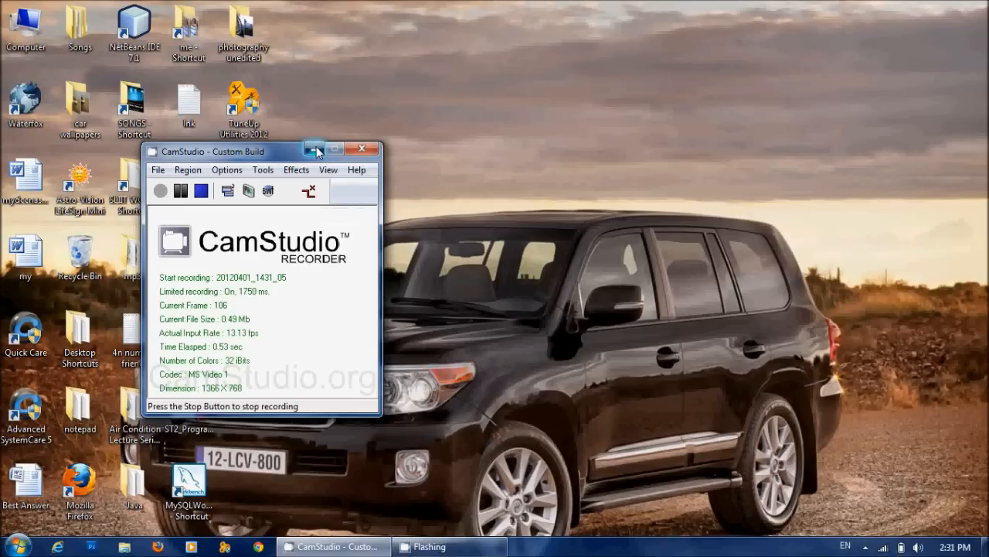
Minimize CamStudio and switch the desktop to the next wallpaper
left_click(314, 149)
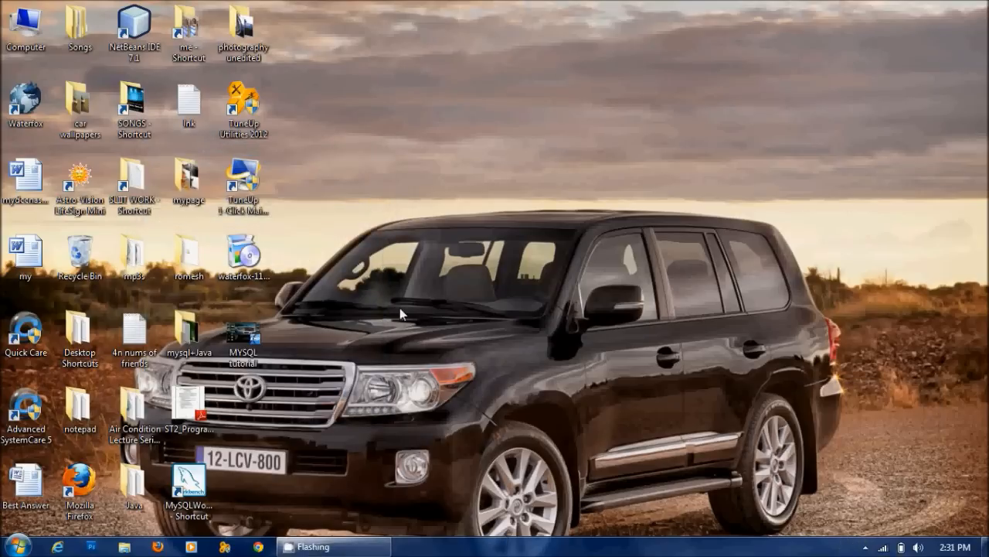
mouse_move(523, 261)
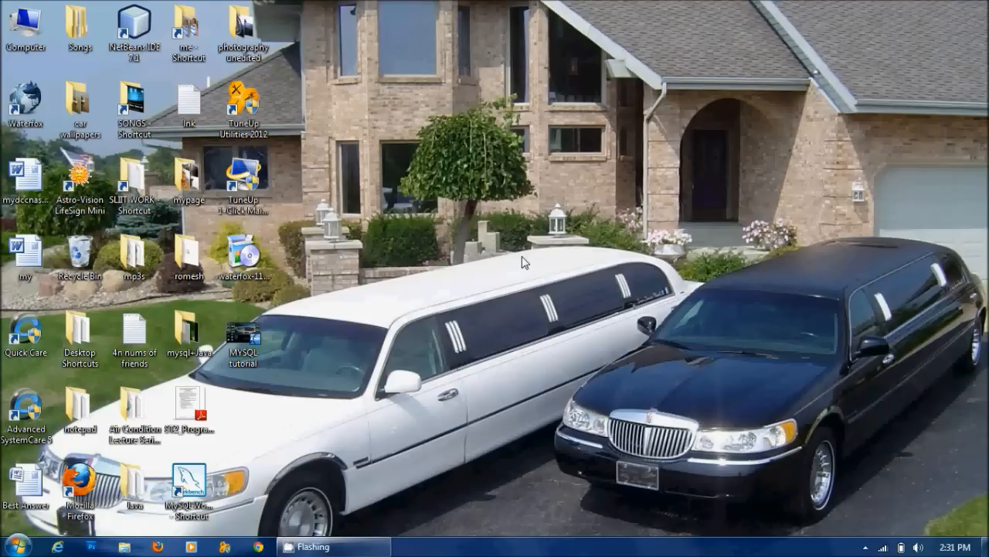
right_click(524, 261)
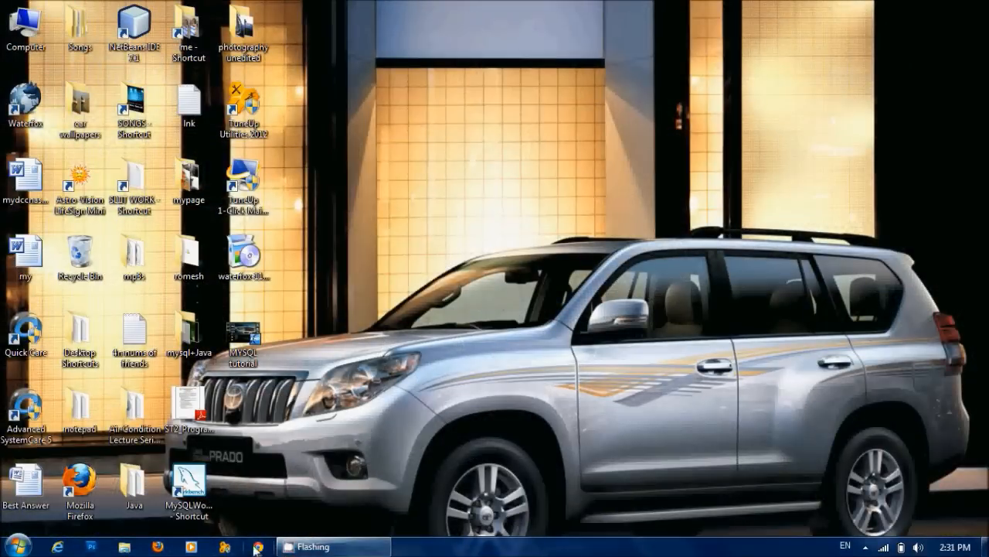
mouse_move(571, 296)
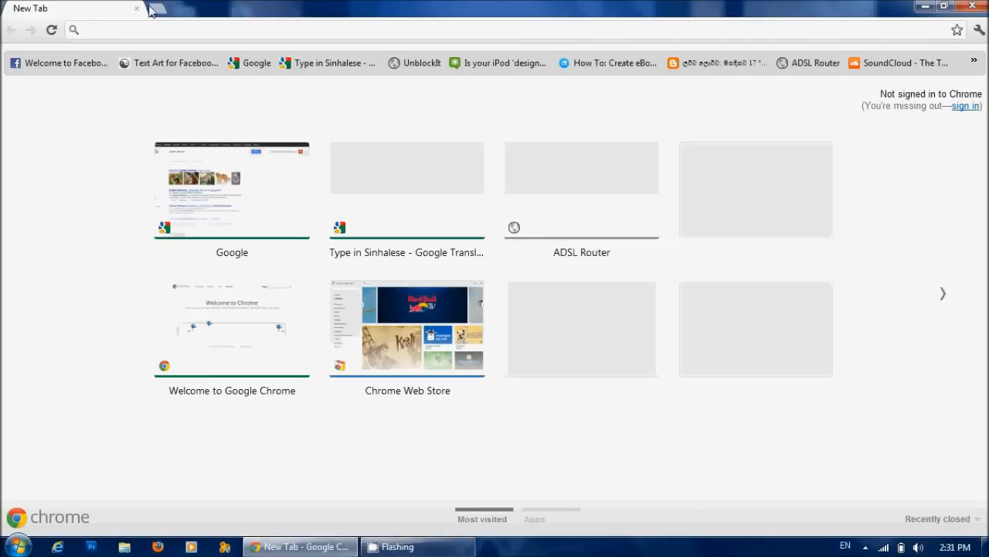
Search Google for 'mysql' and reach the mysql.com Downloads (GA) page
left_click(151, 11)
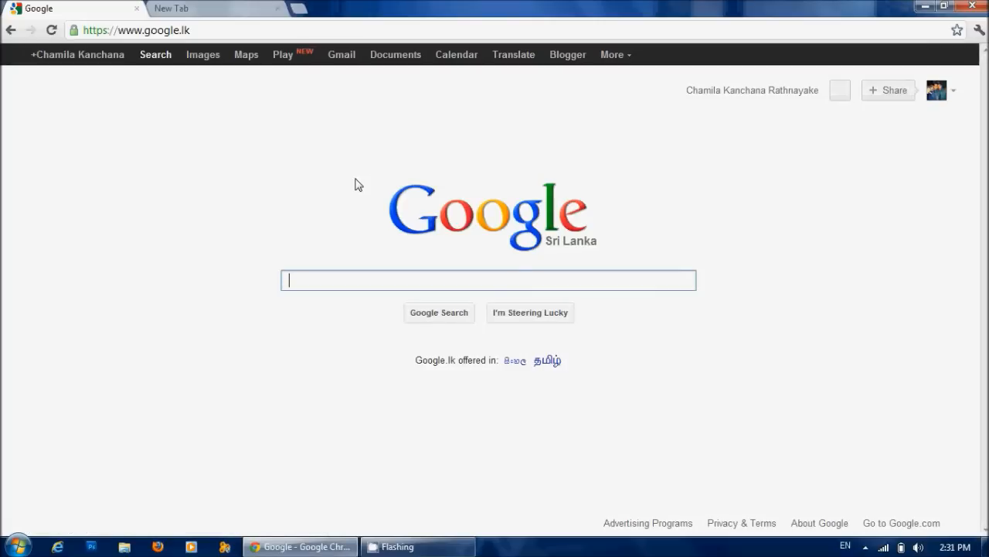
type("mysql")
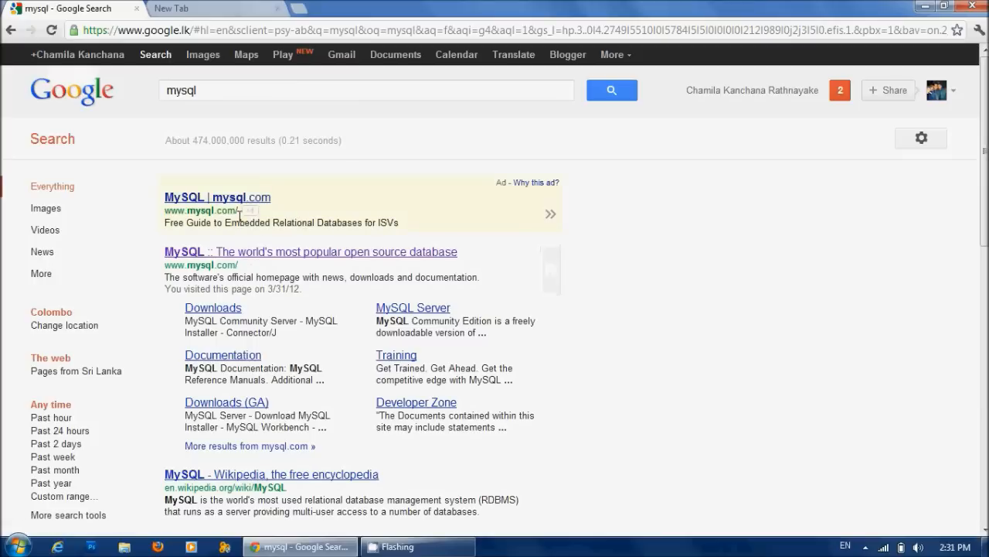
left_click(217, 197)
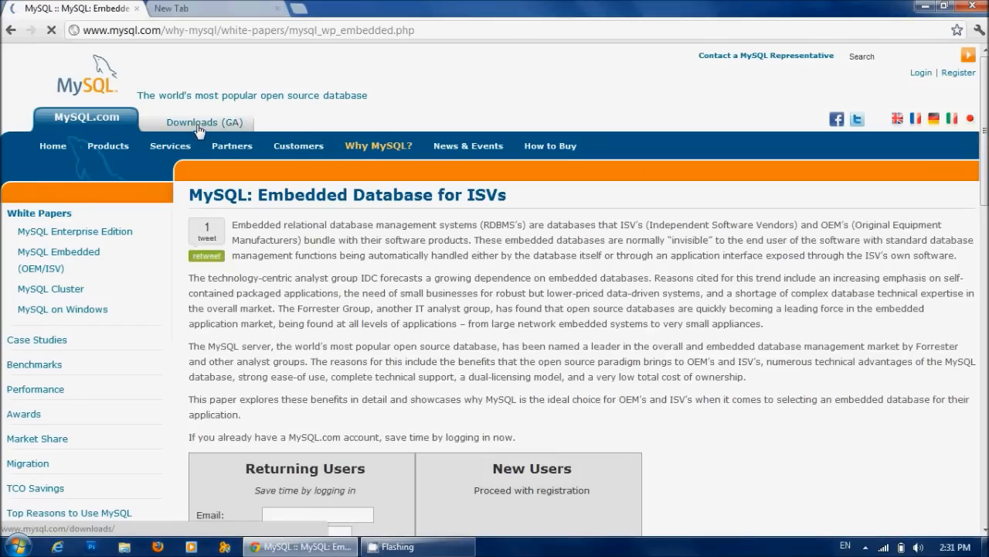
left_click(204, 122)
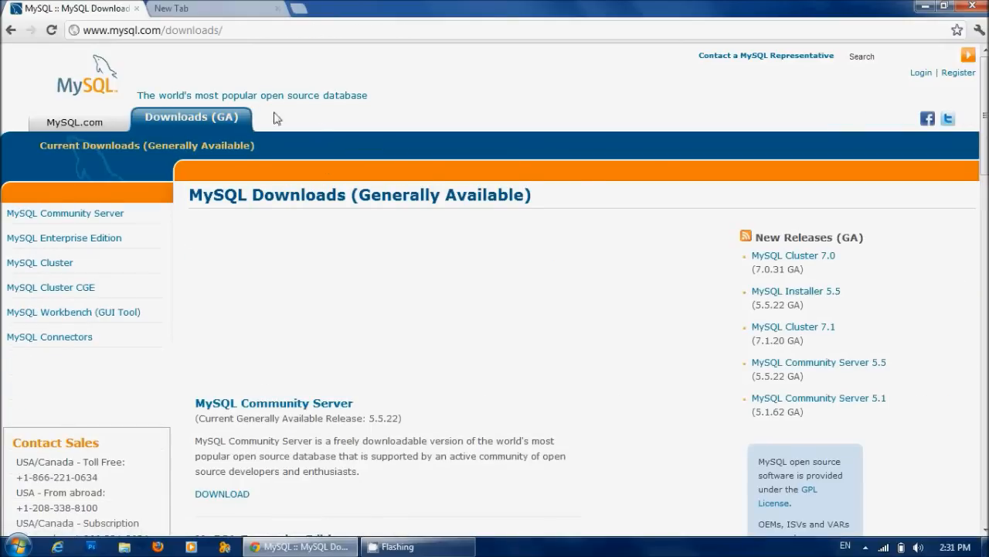
mouse_move(134, 224)
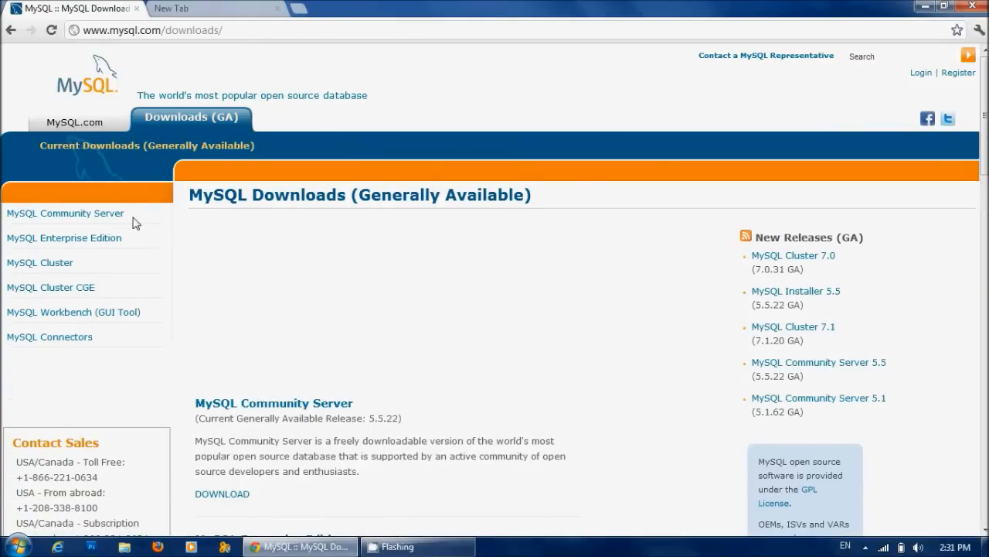
mouse_move(52, 307)
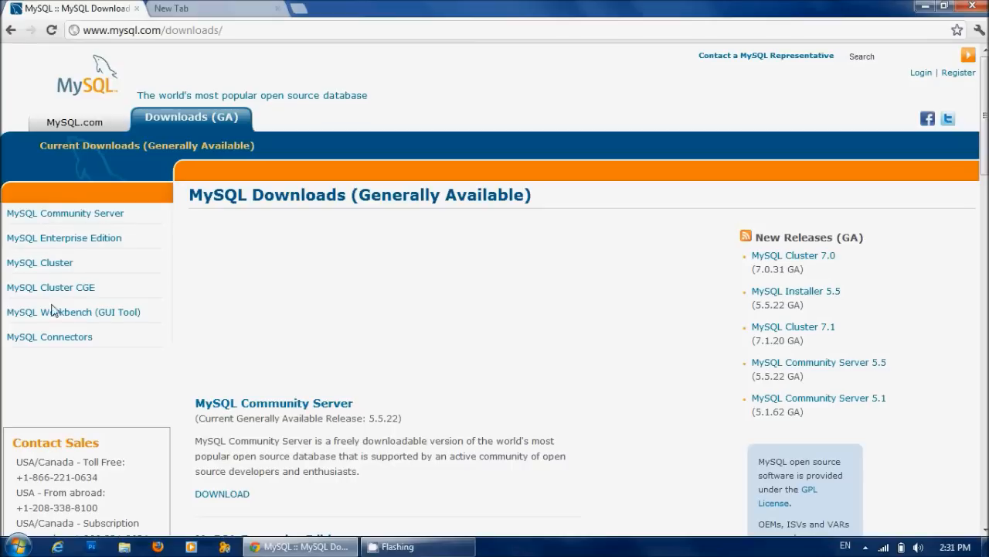
mouse_move(63, 238)
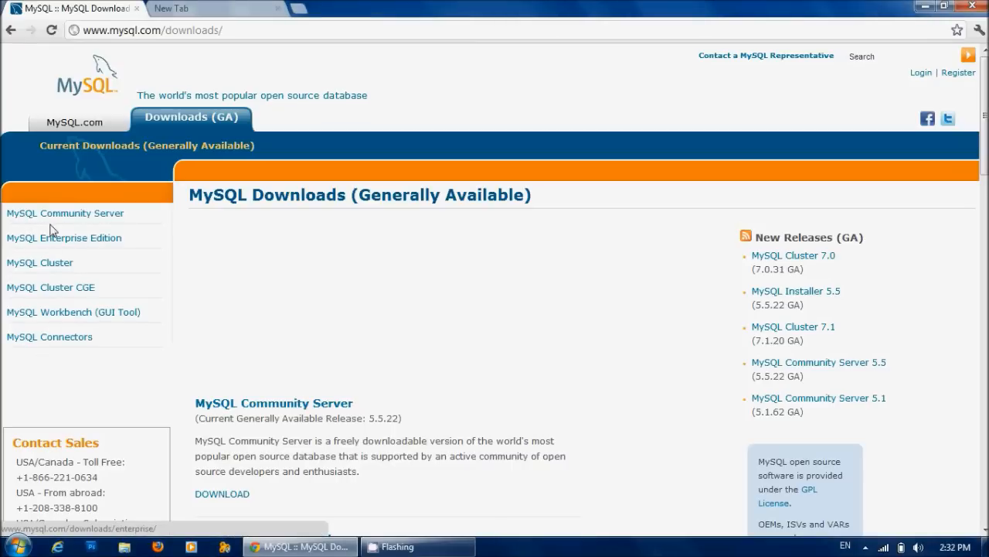
mouse_move(126, 256)
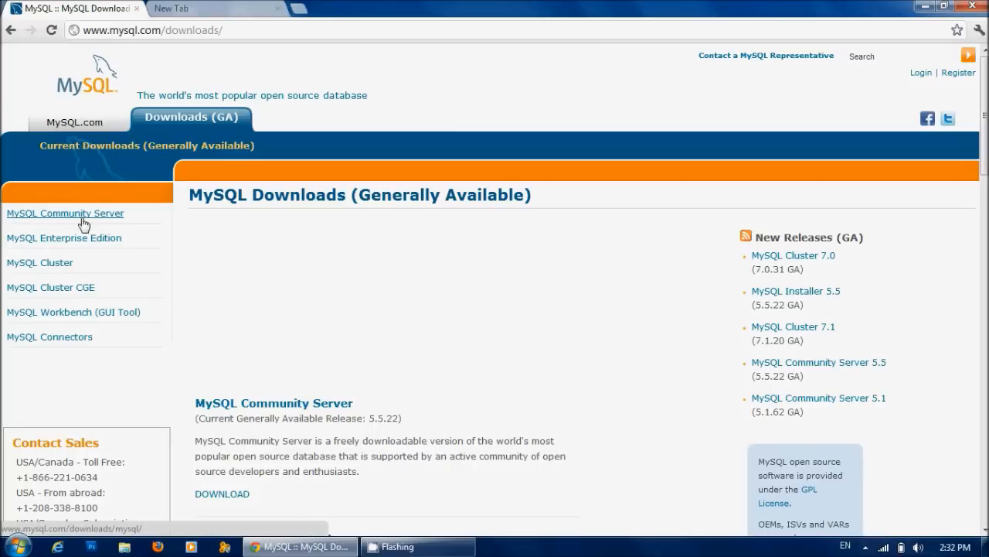
Open the MySQL Community Server downloads and select Microsoft Windows as platform
left_click(65, 212)
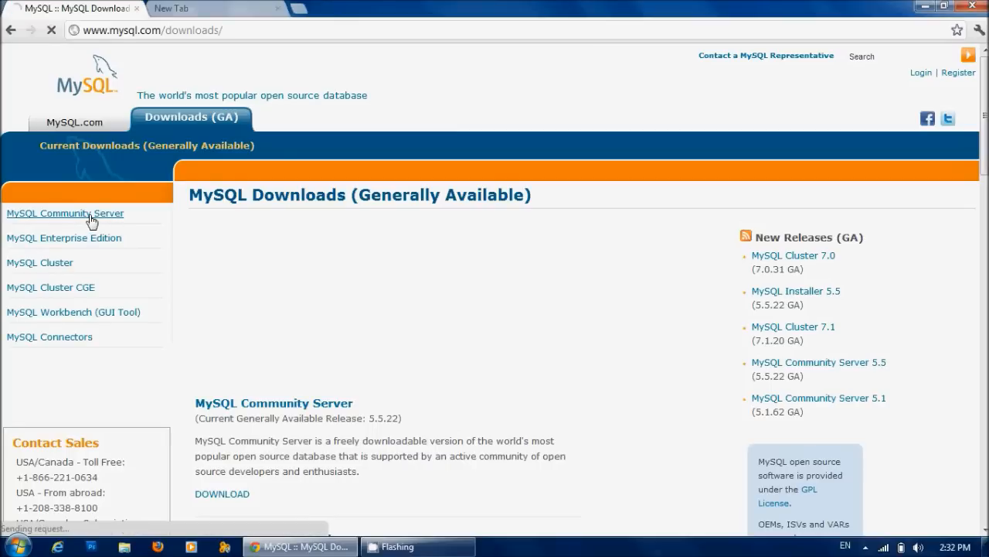
left_click(65, 212)
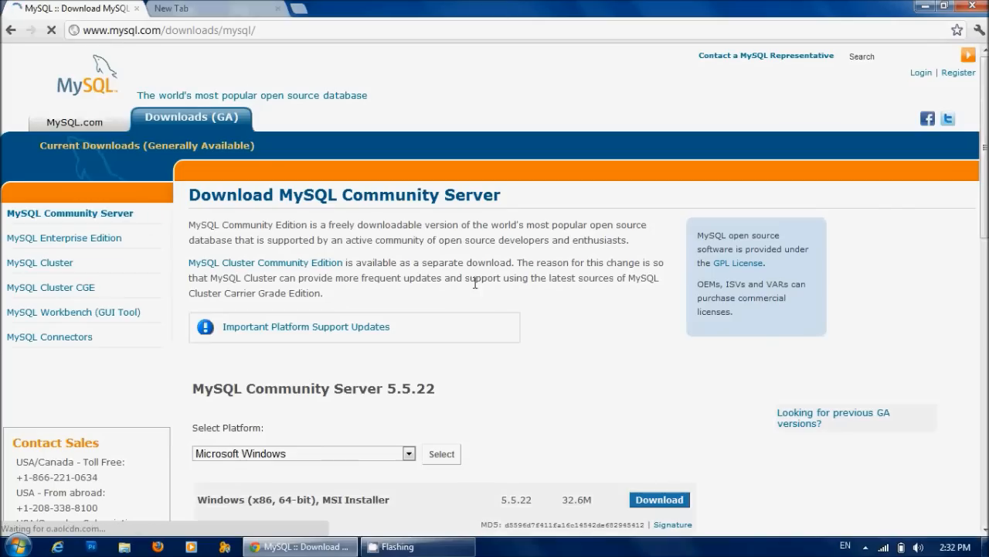
scroll("down", 3)
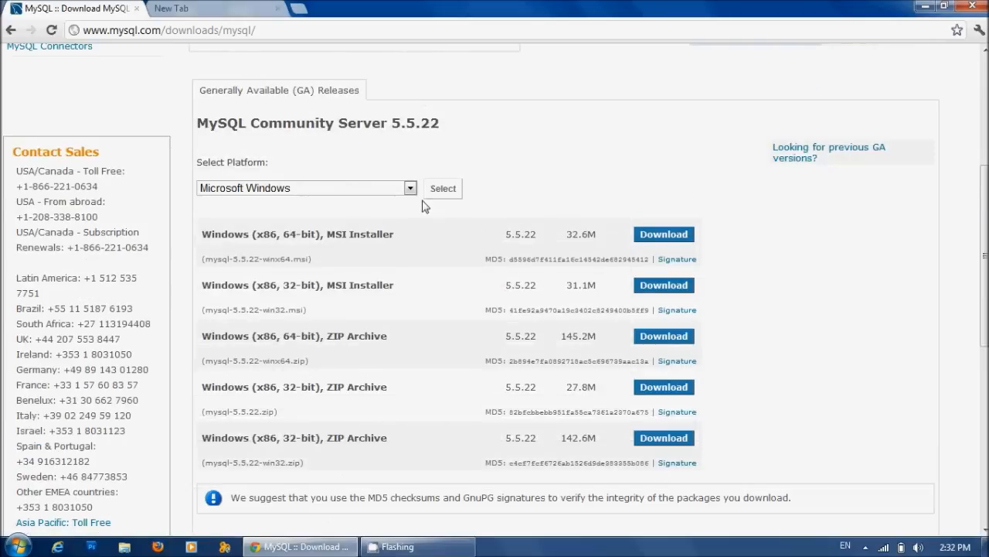
left_click(305, 187)
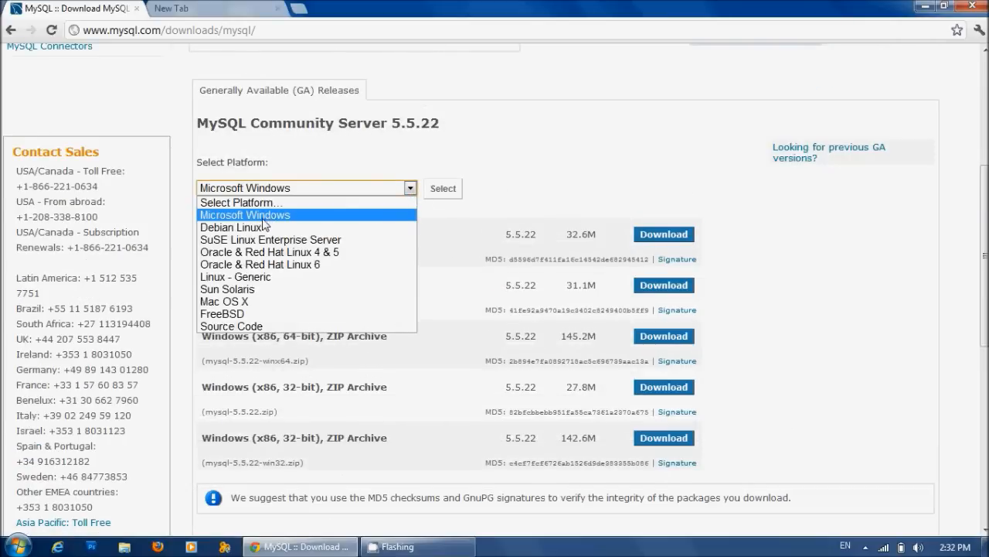
mouse_move(254, 222)
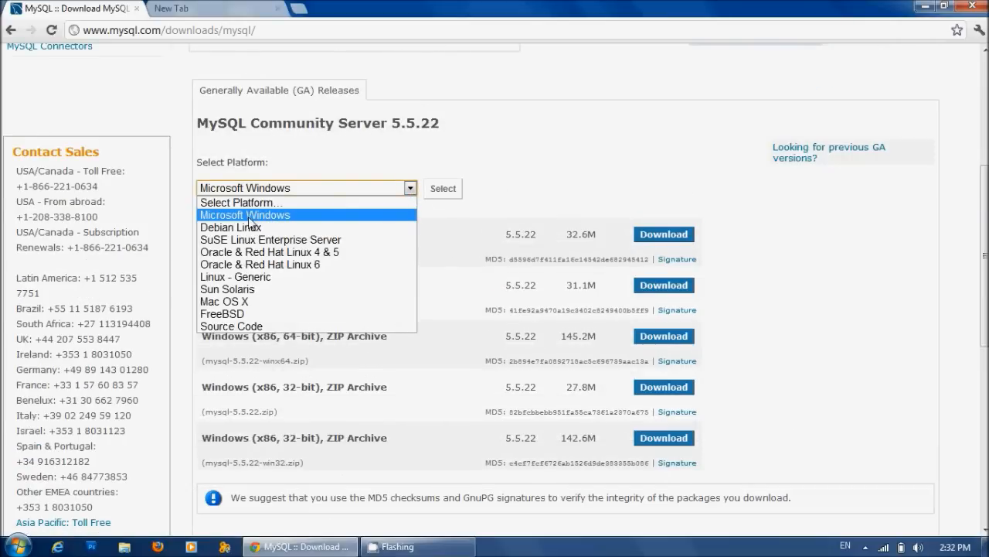
left_click(244, 215)
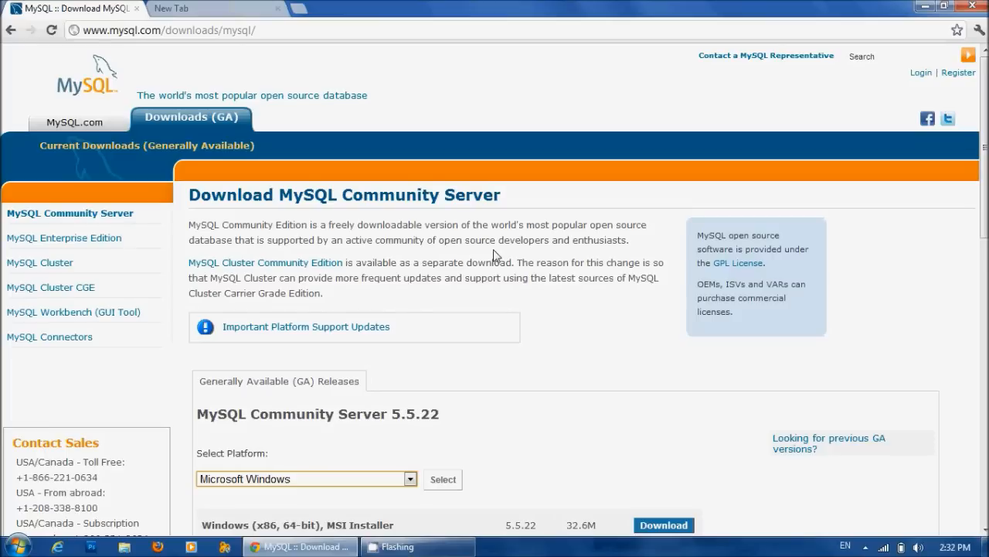
scroll("down", 3)
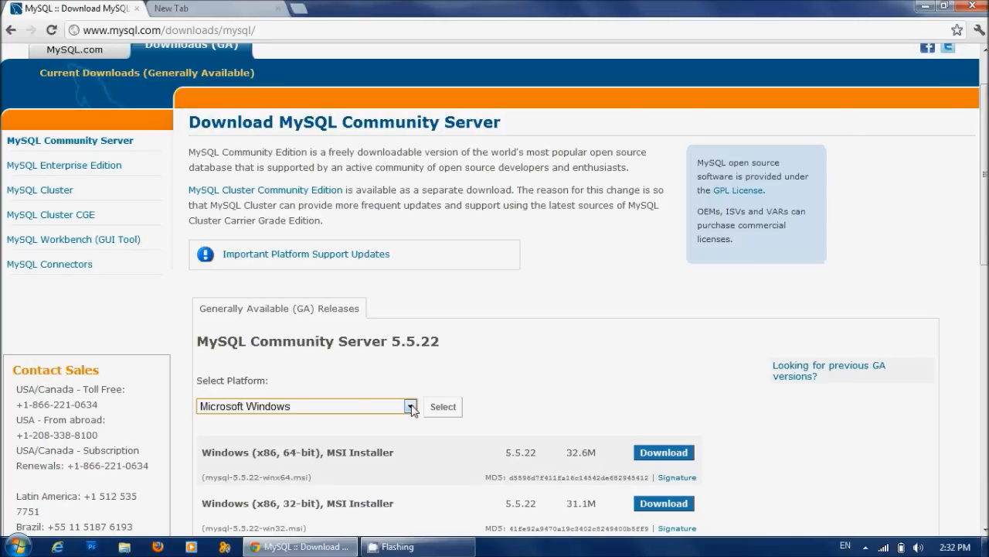
mouse_move(310, 470)
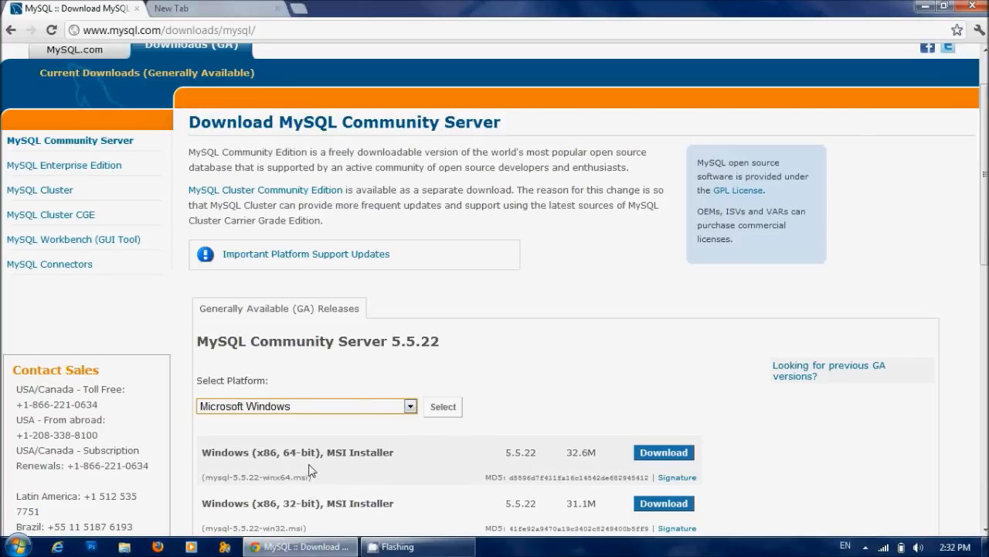
mouse_move(339, 480)
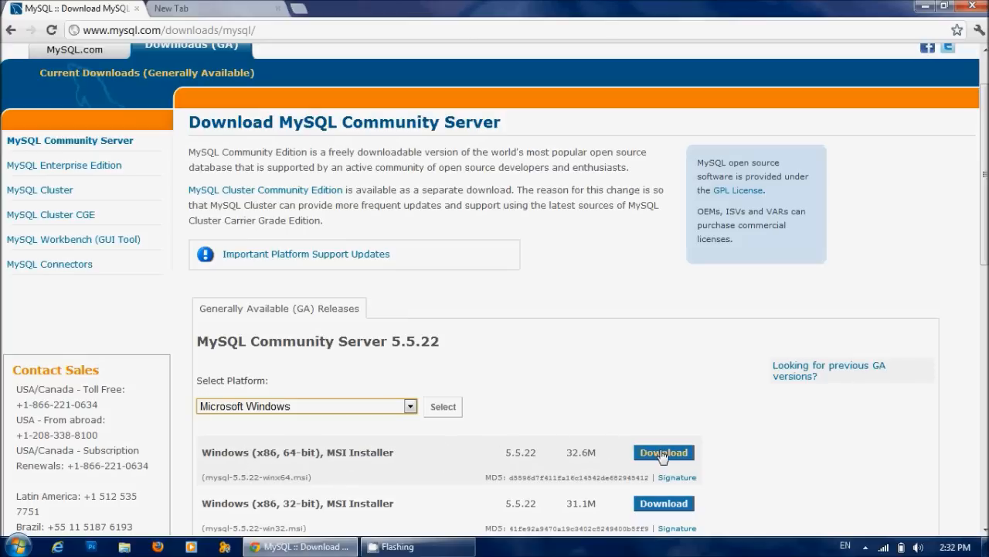
Download the Windows x86 64-bit MSI installer via the University of Waterloo HTTP mirror, skipping login
left_click(663, 452)
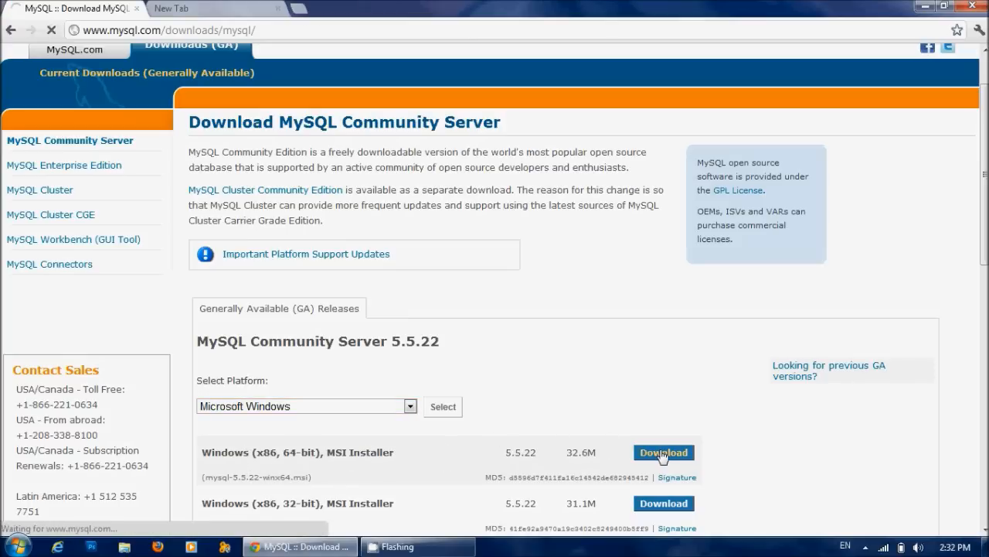
left_click(663, 451)
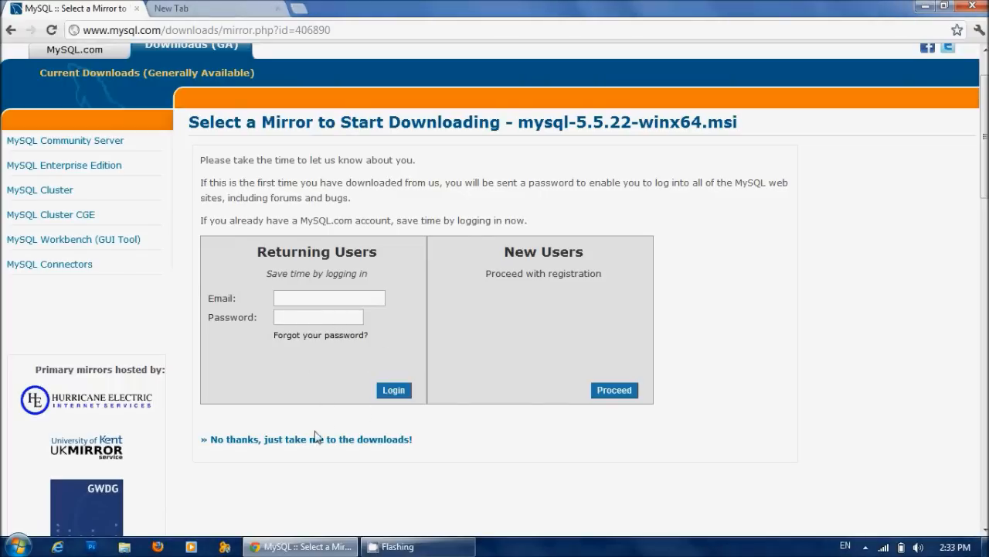
mouse_move(257, 446)
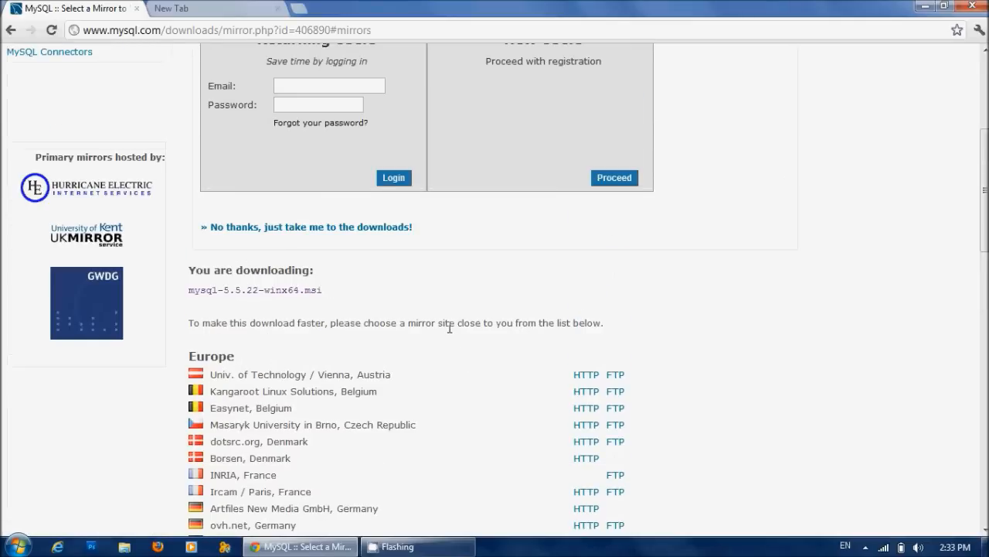
scroll("down", 3)
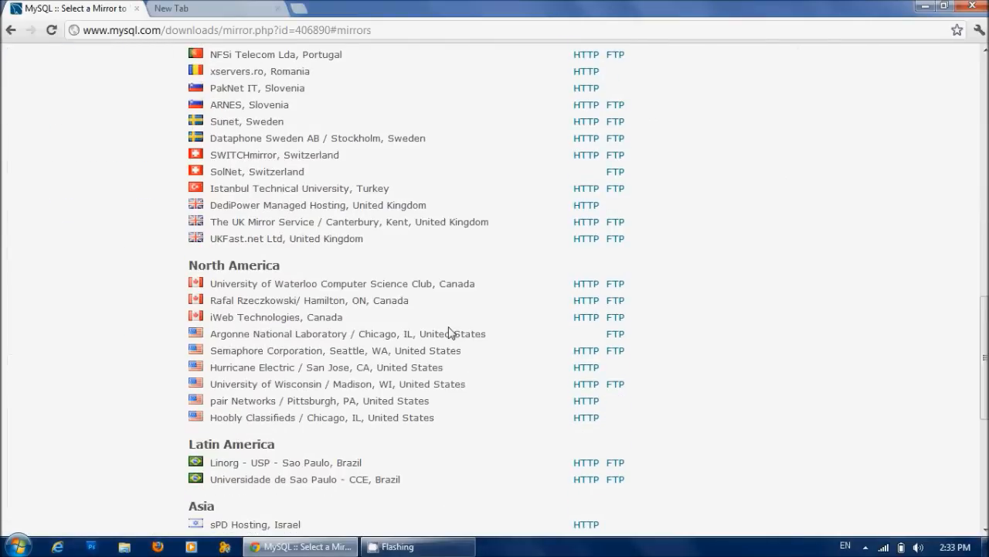
mouse_move(583, 286)
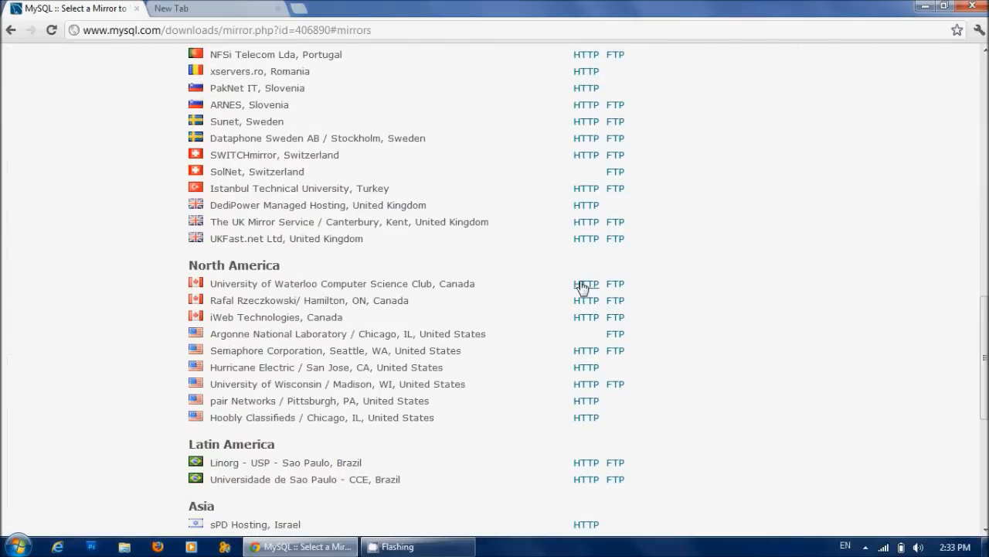
left_click(585, 283)
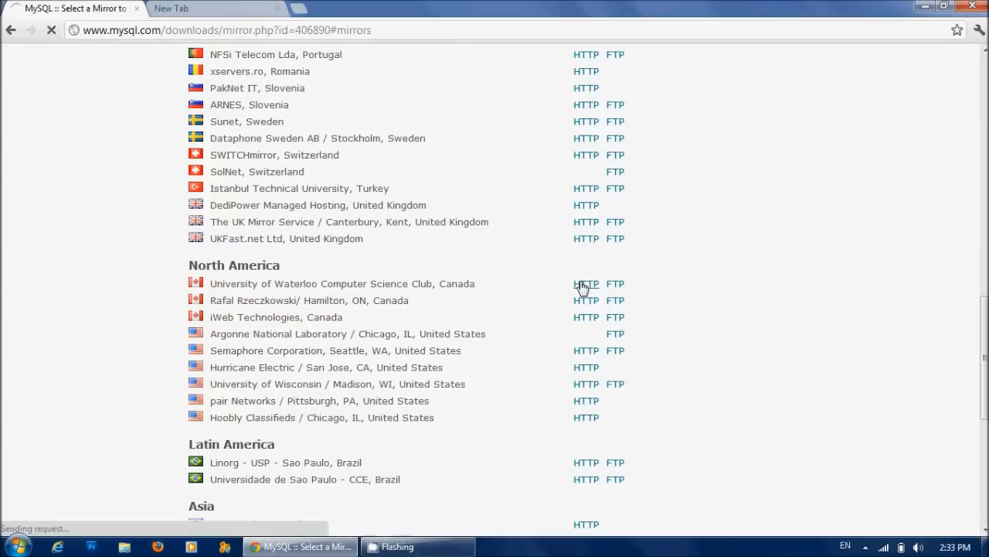
mouse_move(199, 410)
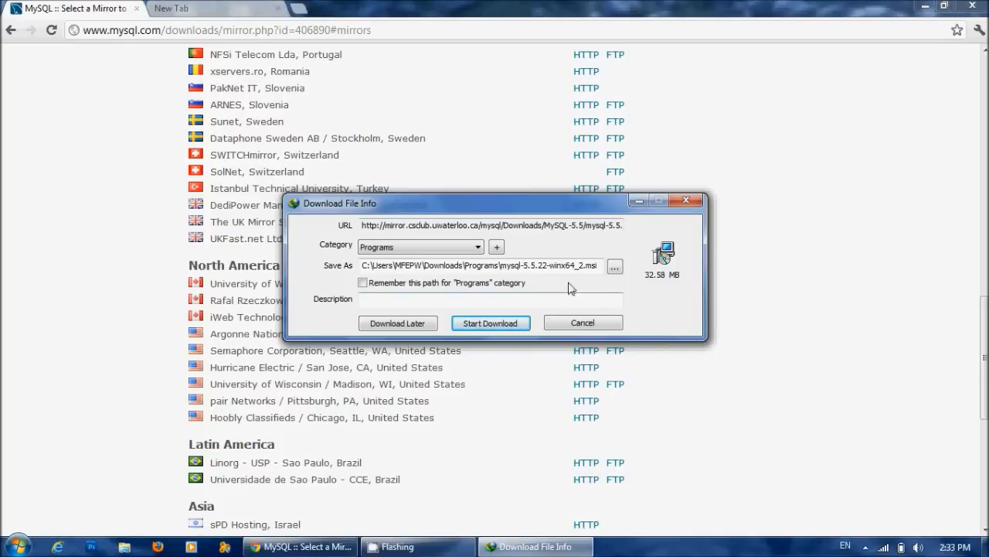
mouse_move(660, 285)
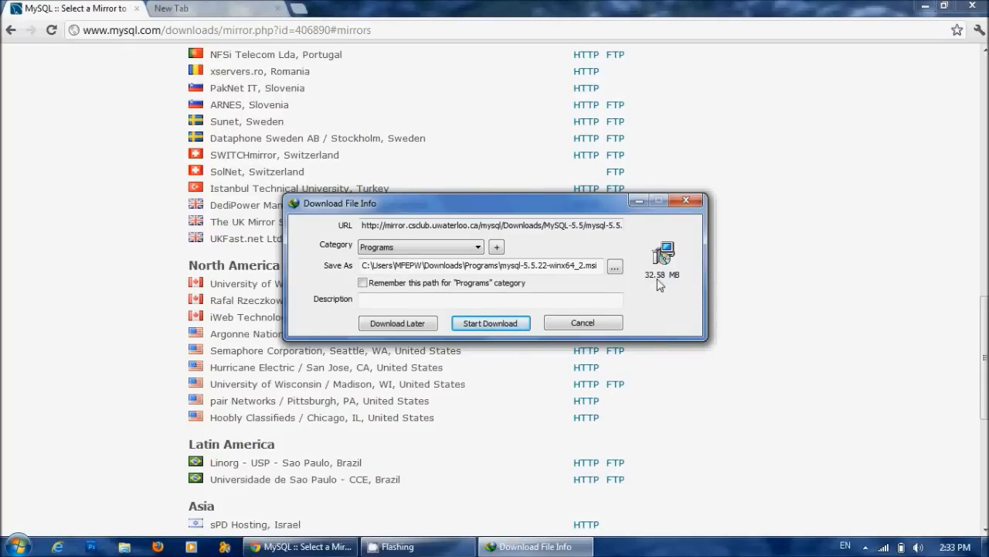
Start the 32.58 MB mysql-5.5.22-winx64.msi download in IDM and show the desktop
left_click(490, 323)
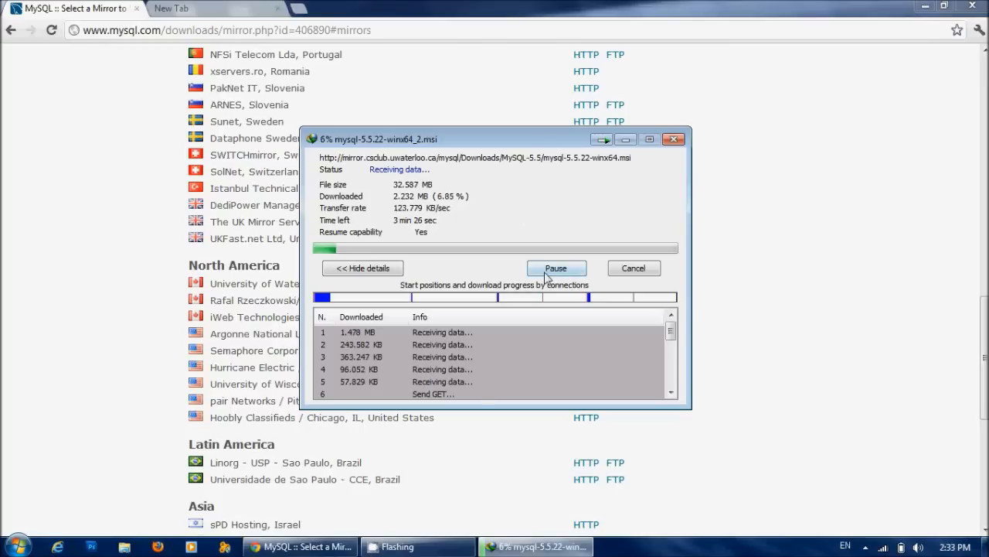
left_click(556, 268)
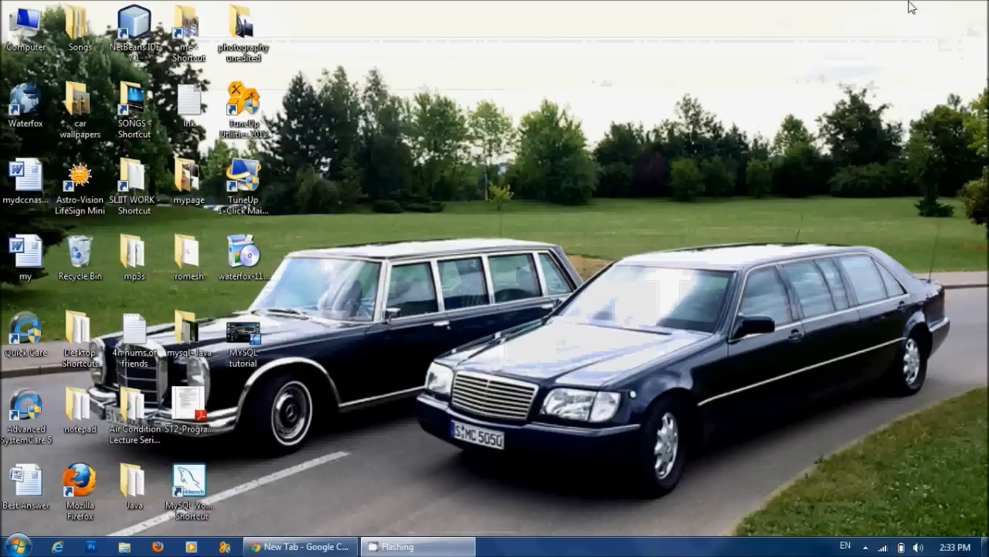
Browse from the user folder to Software > MySQL > newMySQL Server
double_click(25, 27)
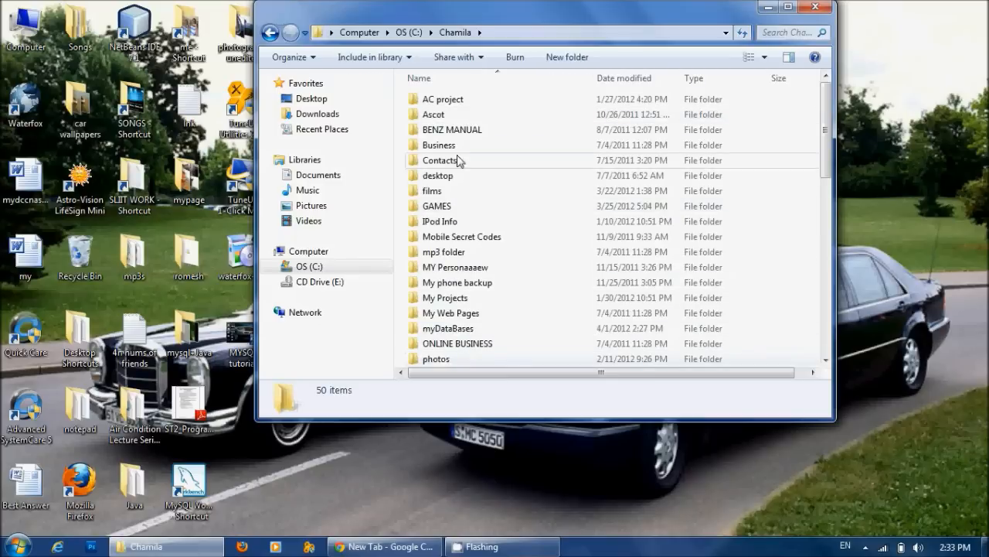
scroll("down", 3)
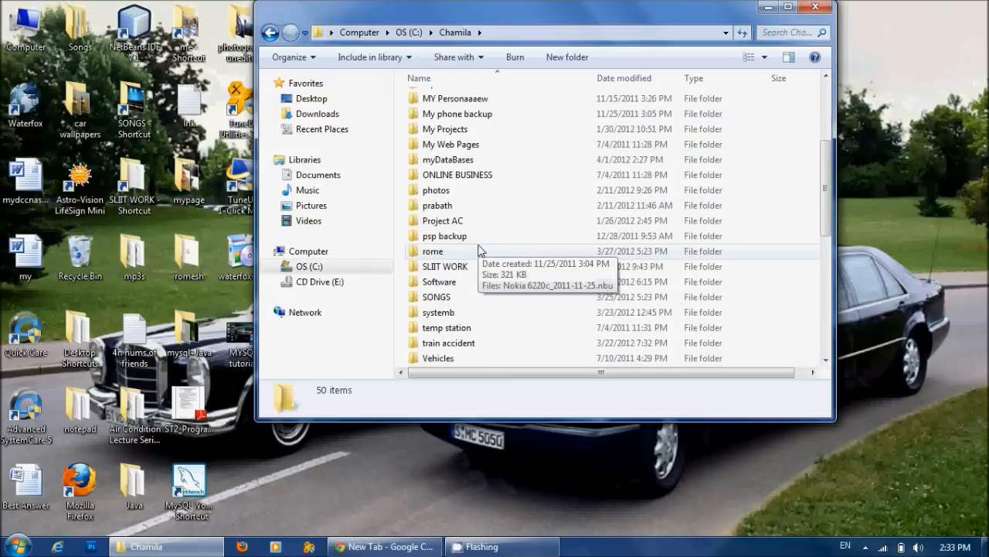
scroll("down", 3)
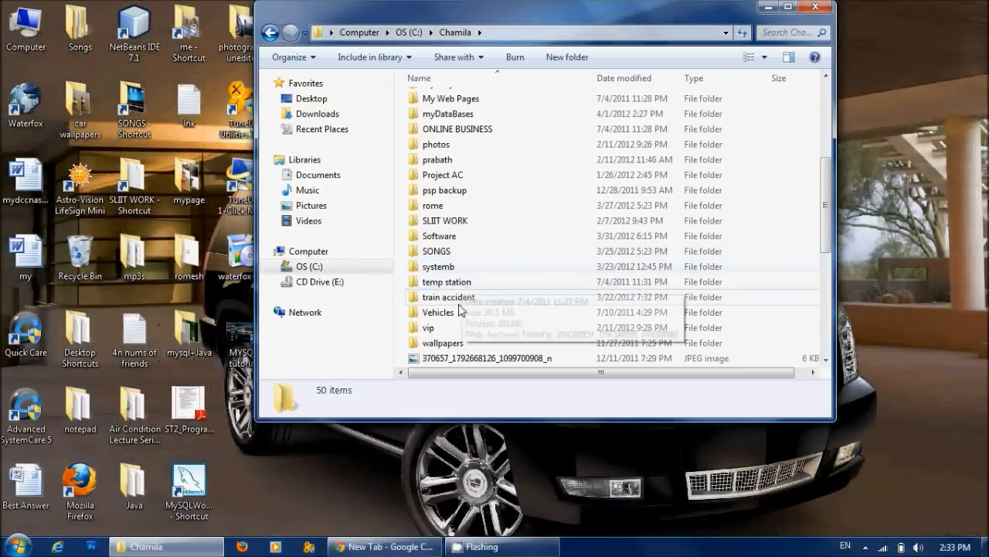
left_click(439, 236)
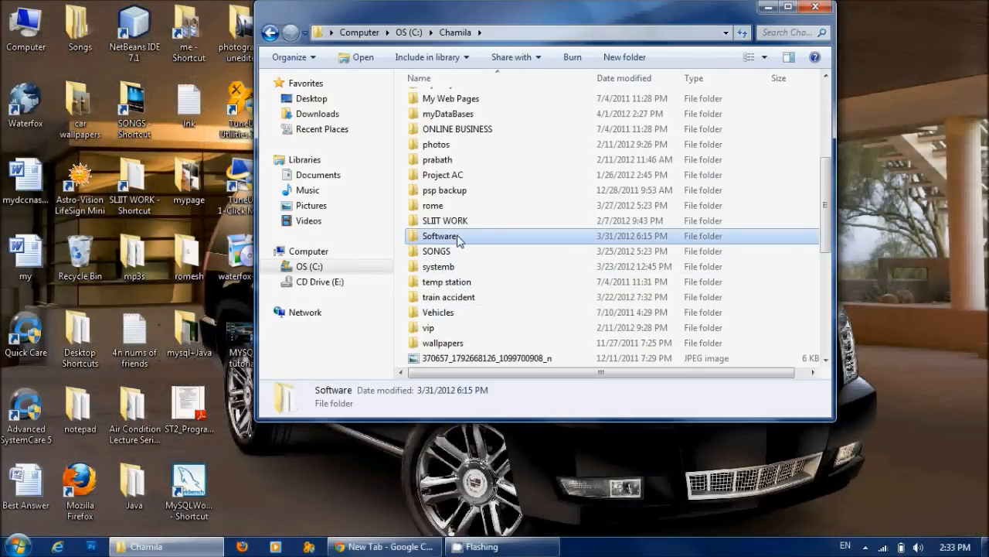
double_click(441, 235)
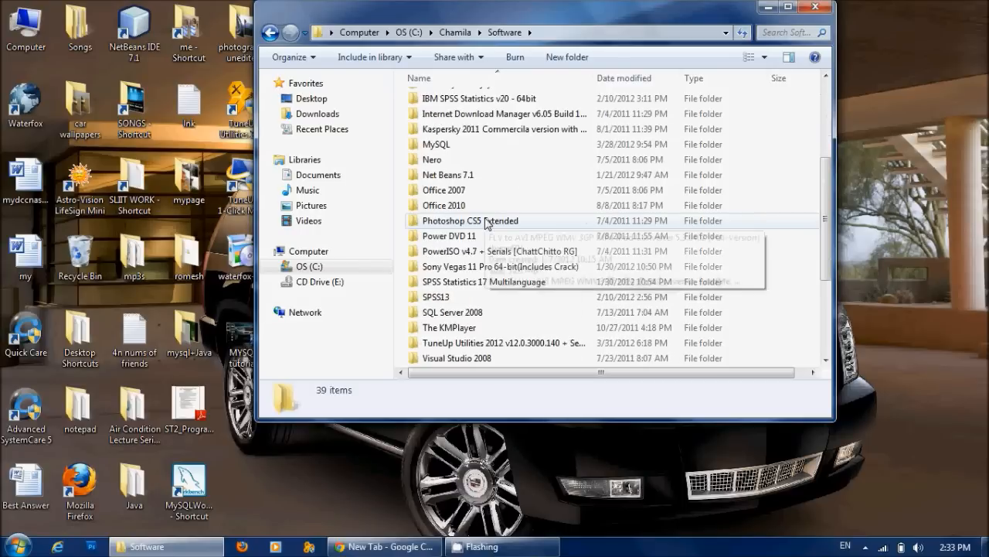
double_click(436, 144)
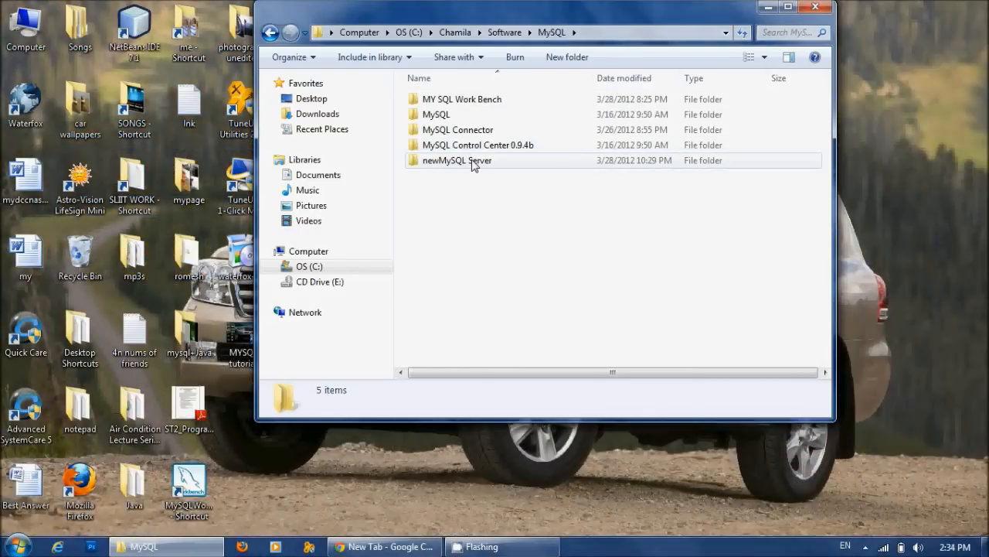
double_click(457, 160)
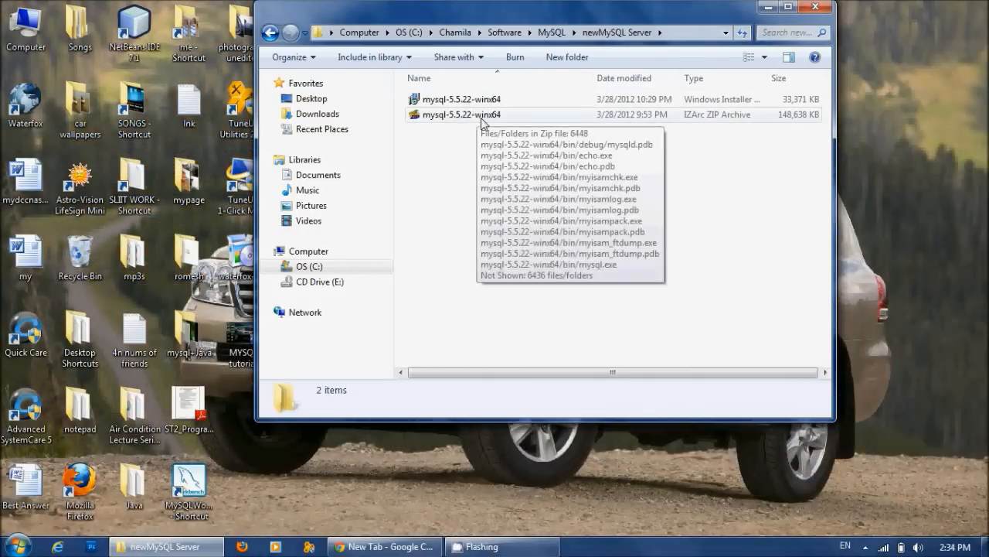
mouse_move(520, 302)
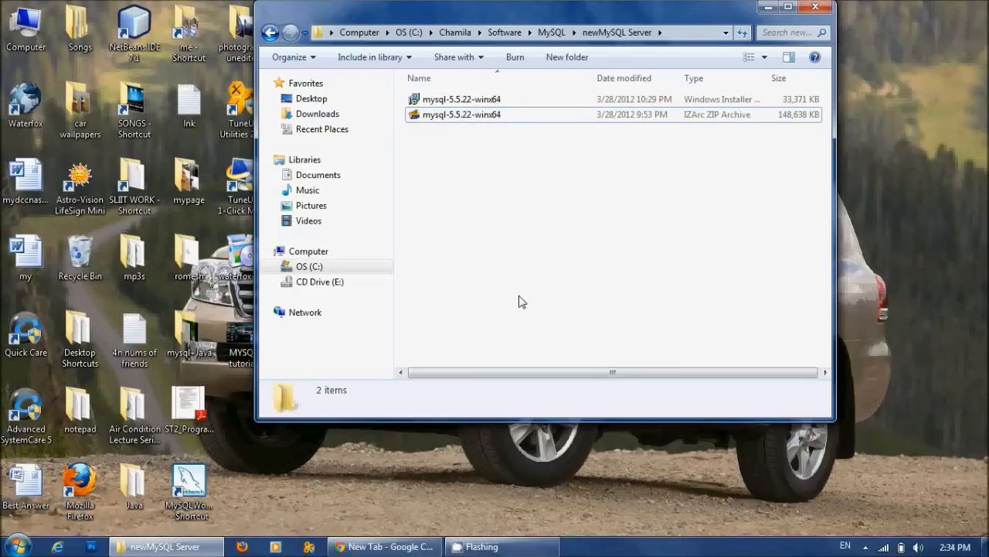
Inspect details of the 32.5 MB installer package and the 145 MB ZIP archive
left_click(460, 99)
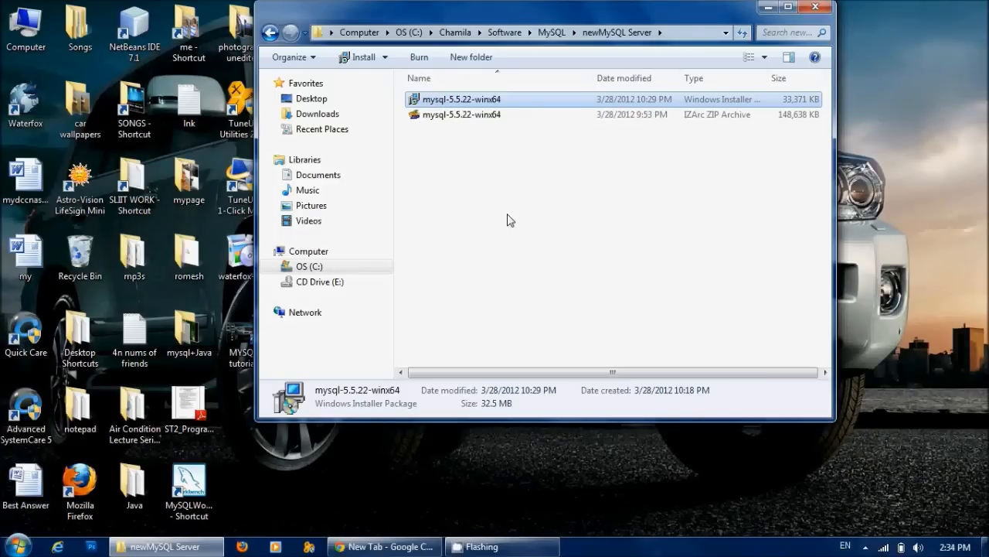
left_click(461, 114)
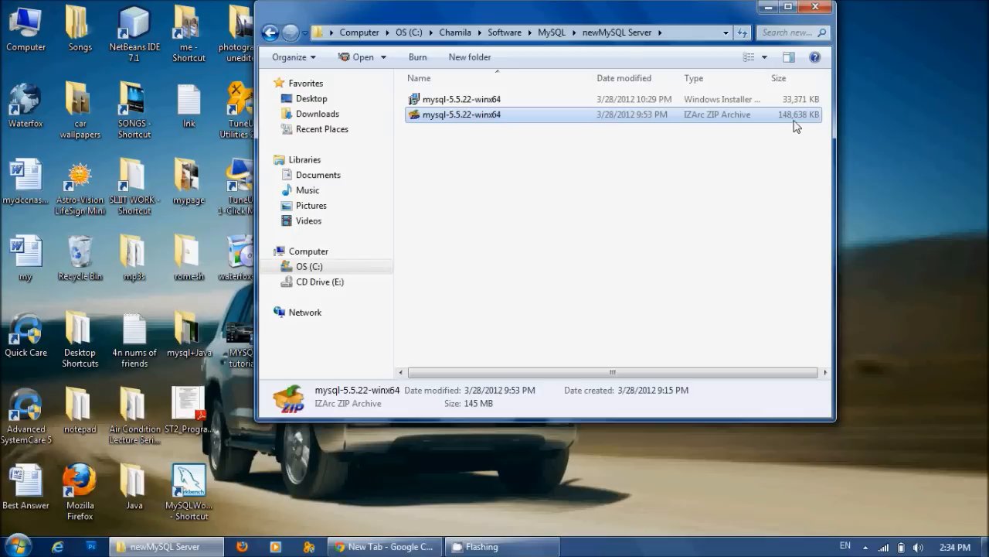
mouse_move(789, 131)
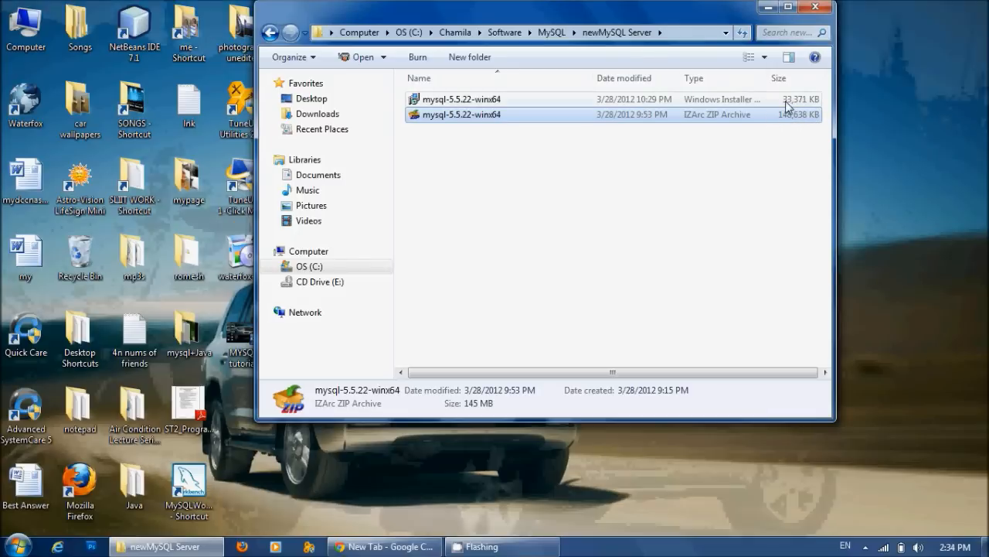
left_click(461, 99)
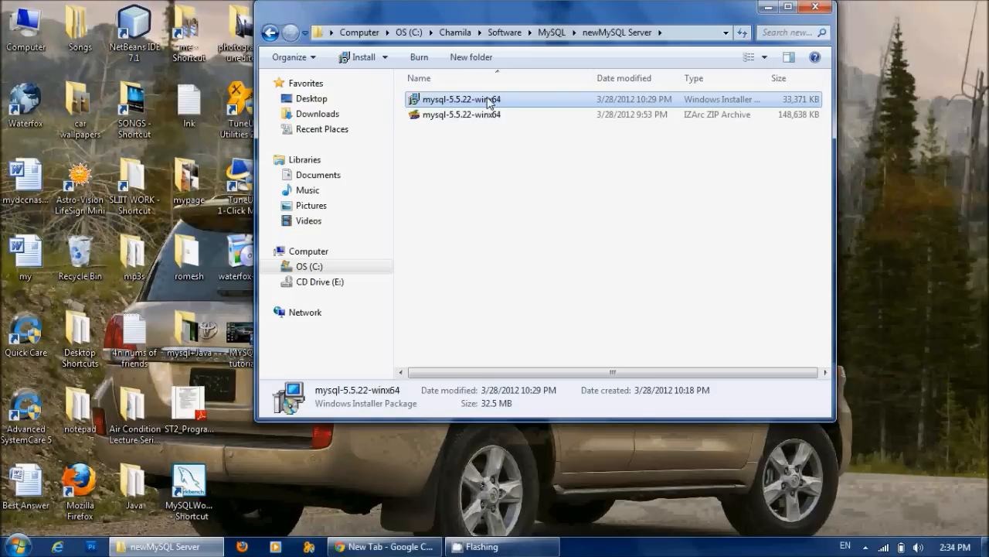
Launch mysql-5.5.22-winx64.msi, accept the GPL license, and choose the Custom setup type
double_click(460, 99)
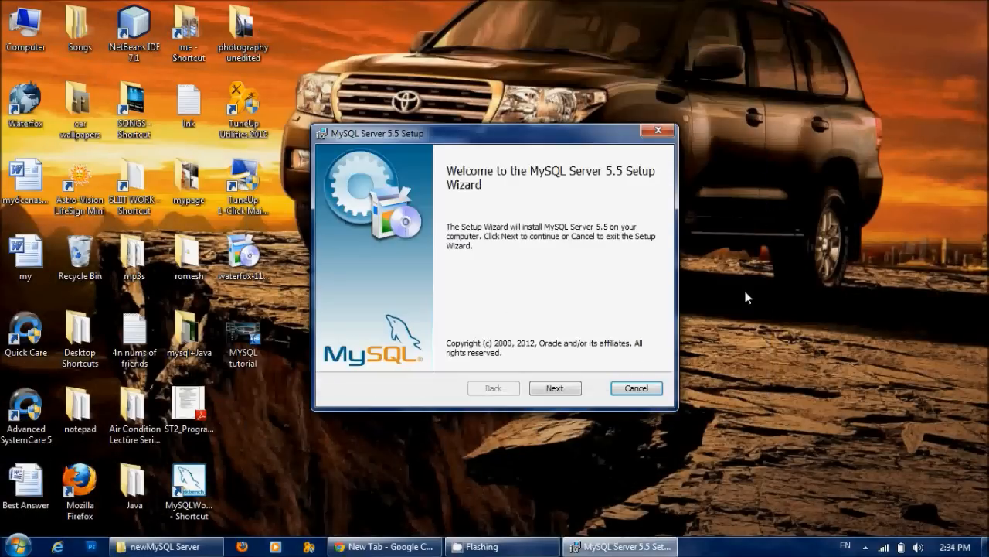
mouse_move(730, 300)
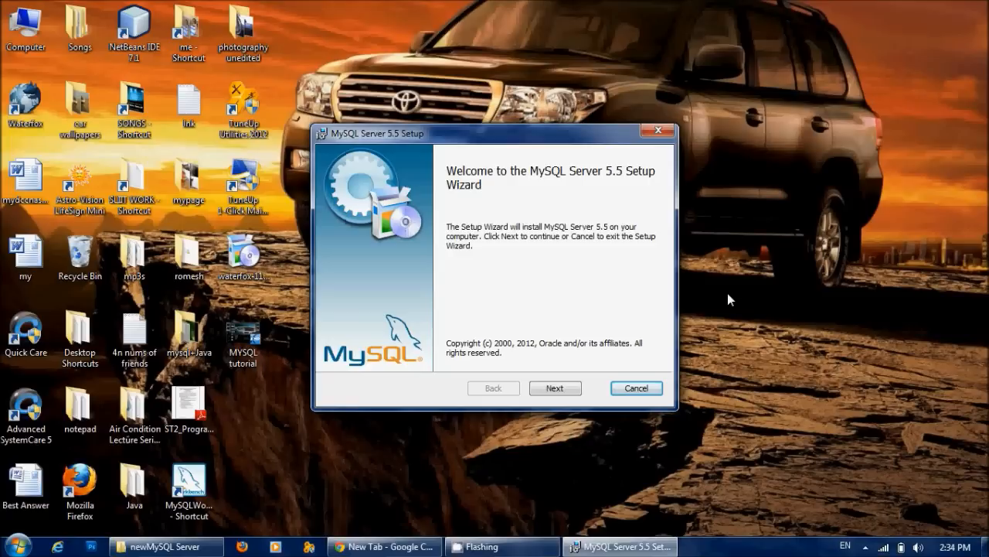
left_click(555, 387)
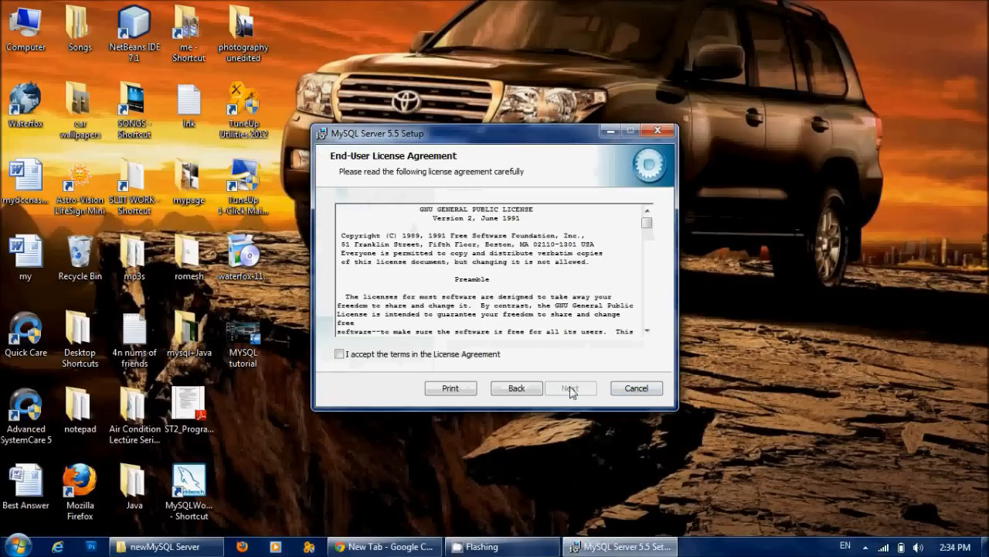
left_click(338, 354)
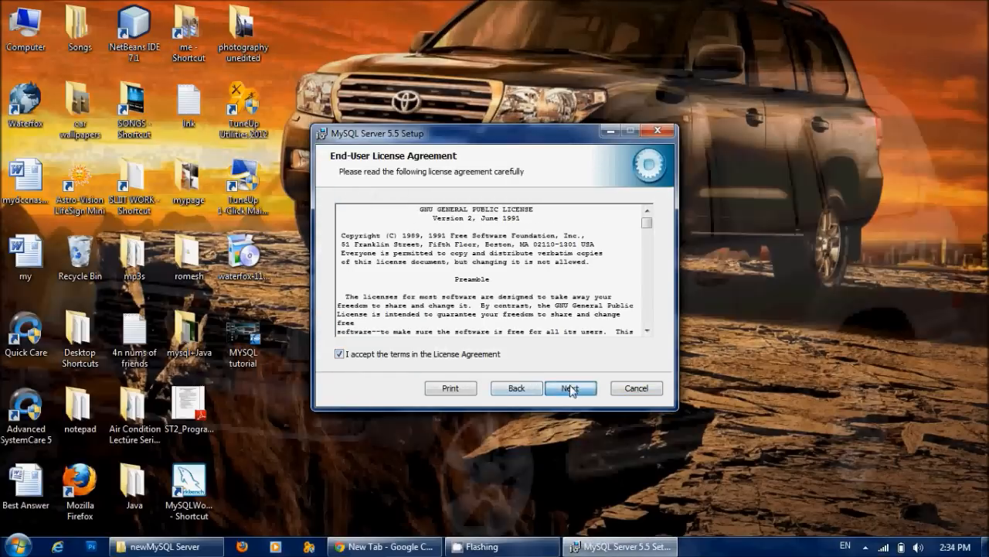
left_click(571, 387)
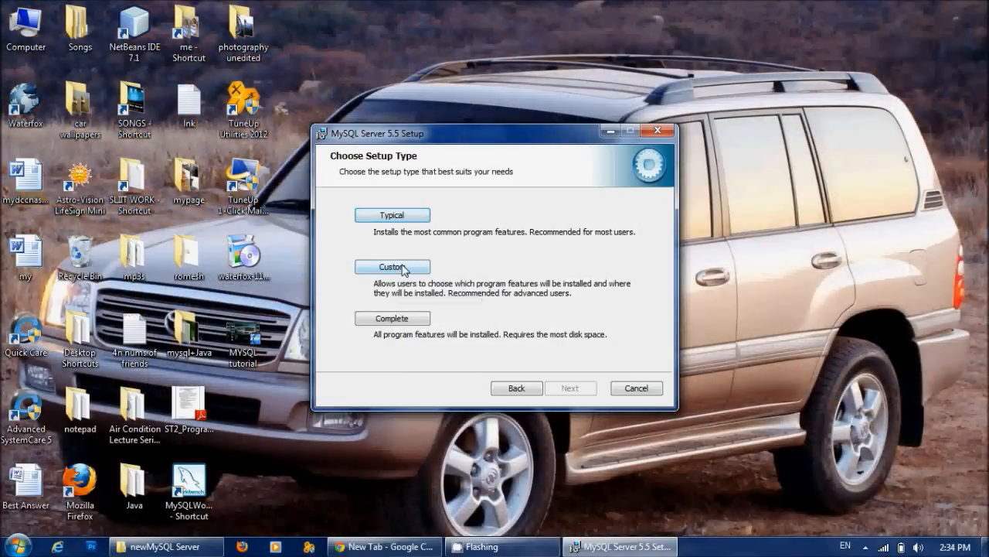
left_click(392, 267)
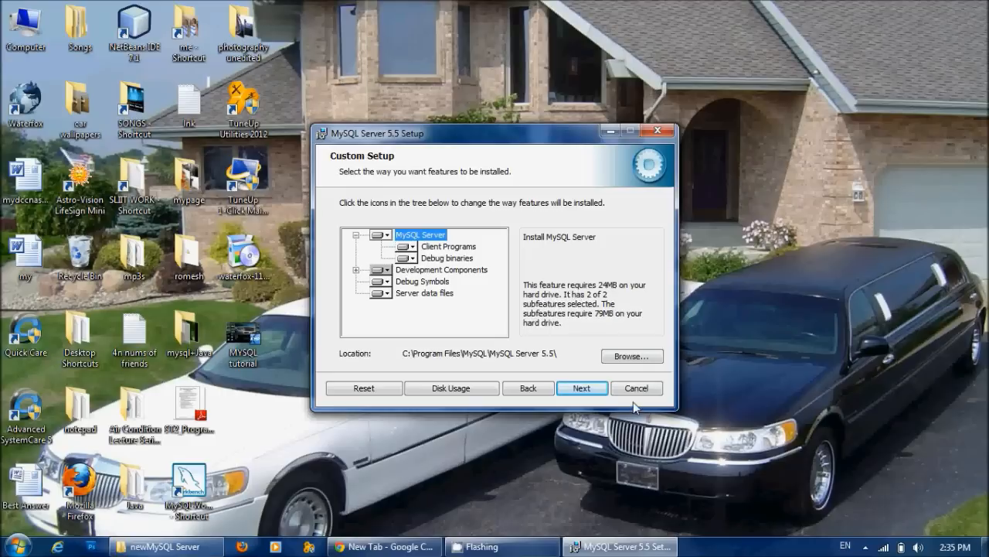
Set the MySQL Server feature's install location to C:\Chamila\myDataBases\
left_click(631, 356)
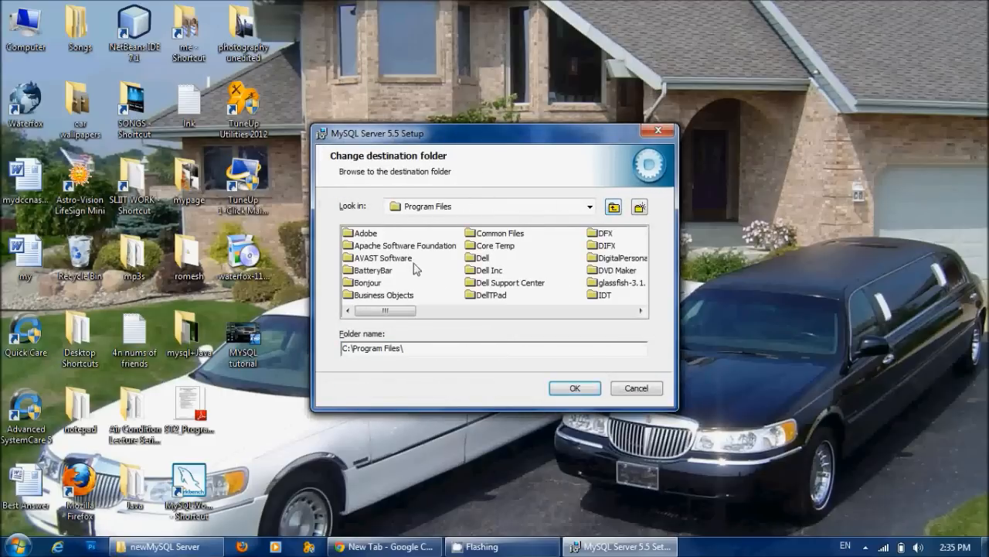
left_click(613, 206)
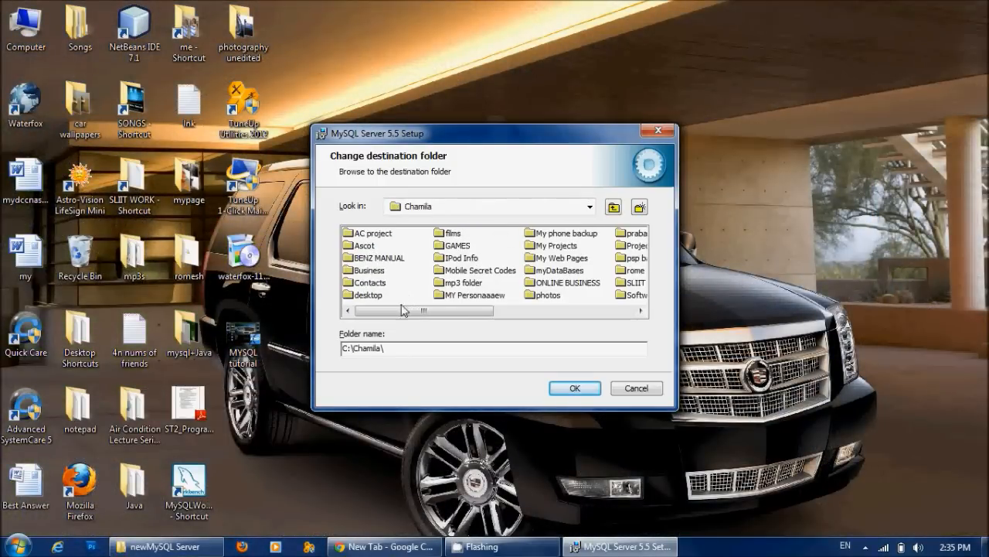
left_click_drag(403, 310, 474, 310)
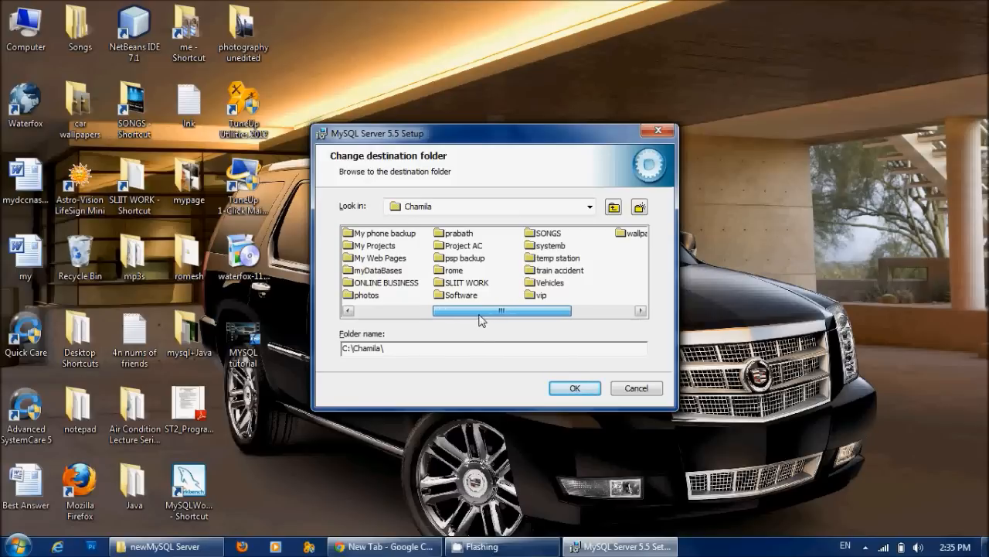
left_click_drag(502, 310, 470, 309)
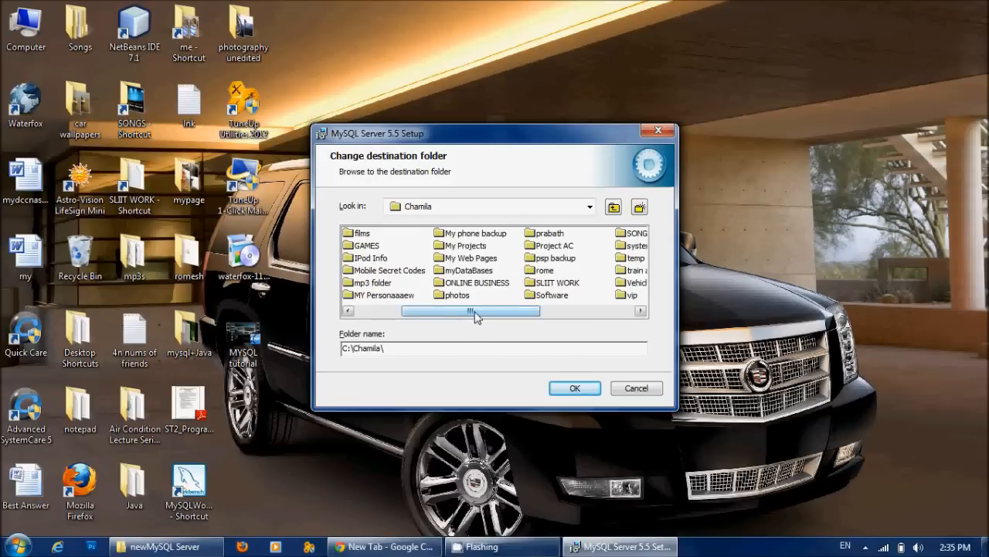
double_click(467, 270)
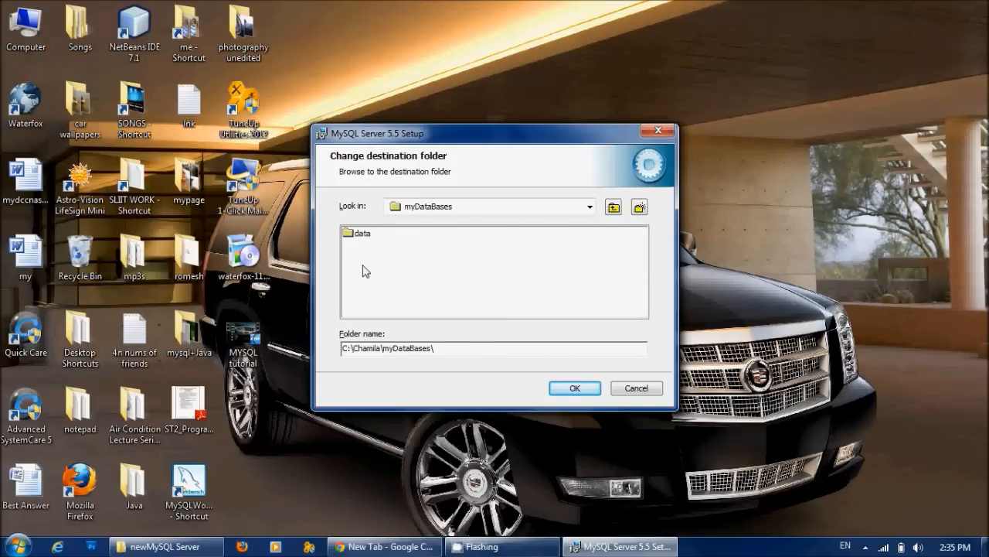
mouse_move(394, 286)
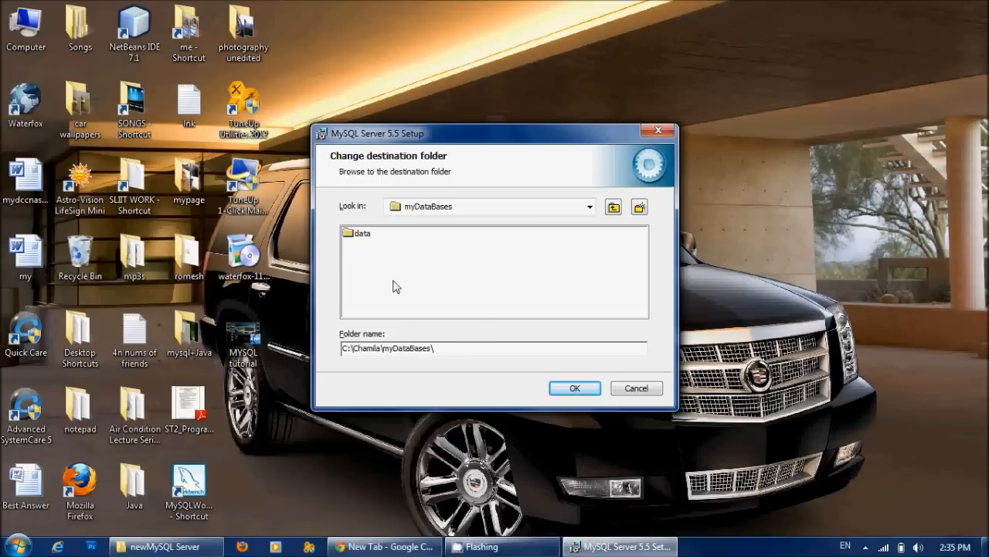
mouse_move(412, 275)
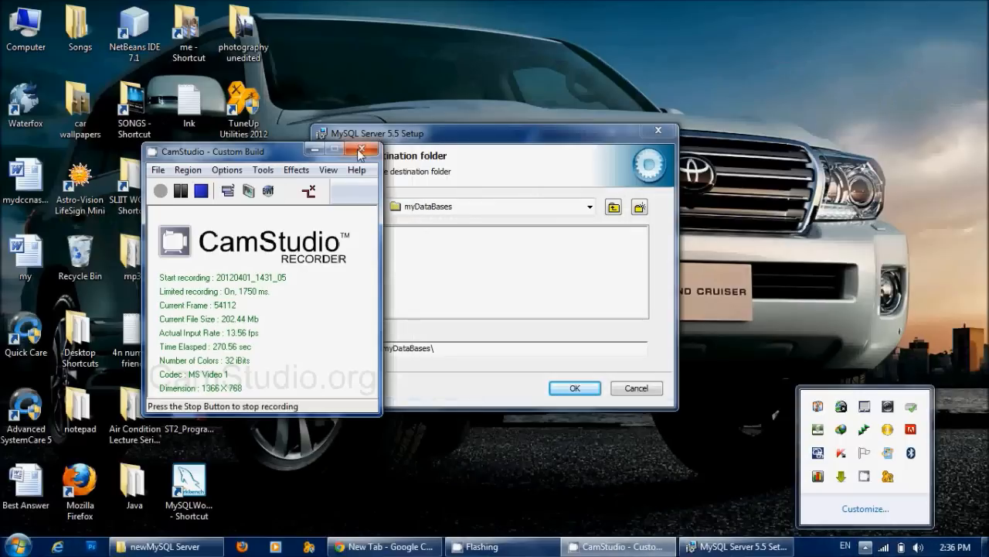
left_click(363, 149)
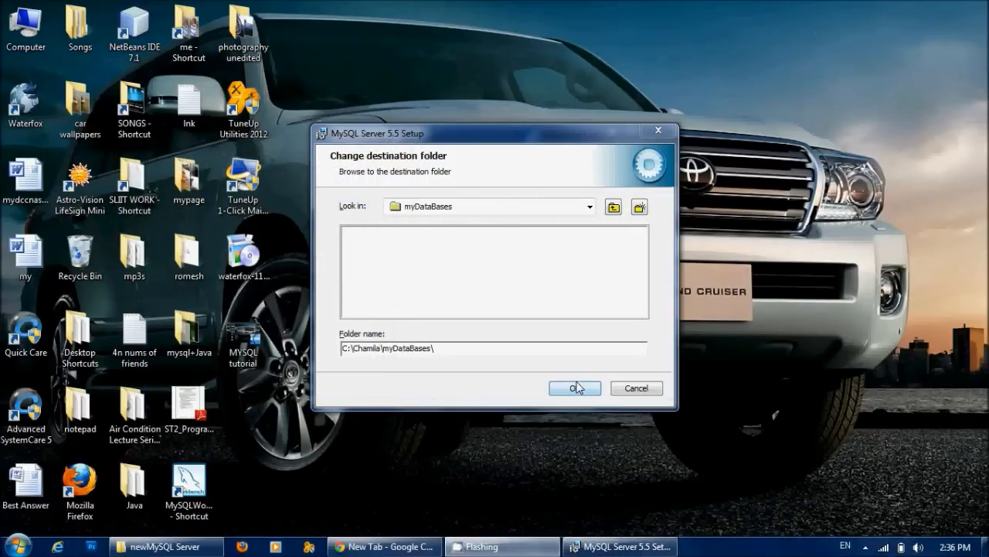
left_click(574, 387)
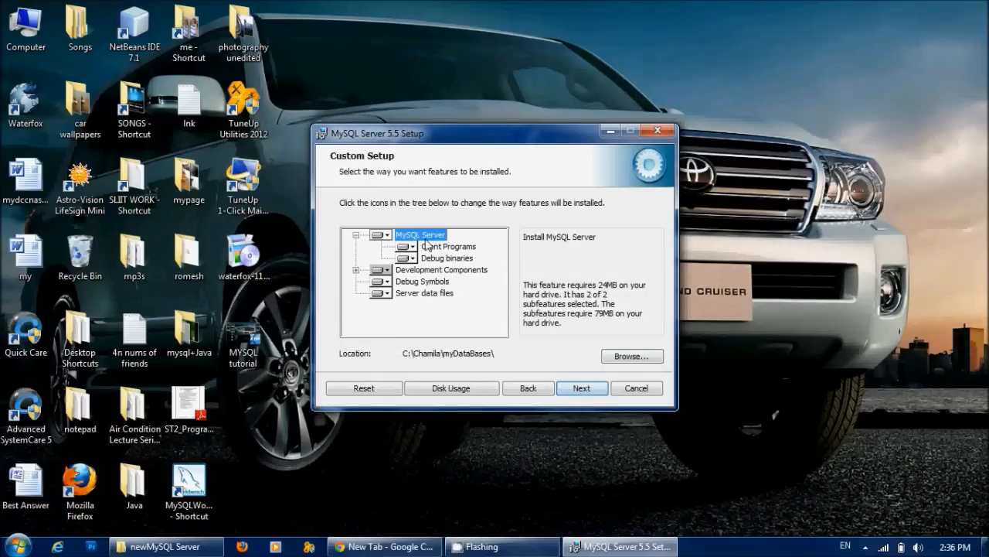
Review the Client Programs, Debug binaries and Server data files feature details
left_click(448, 246)
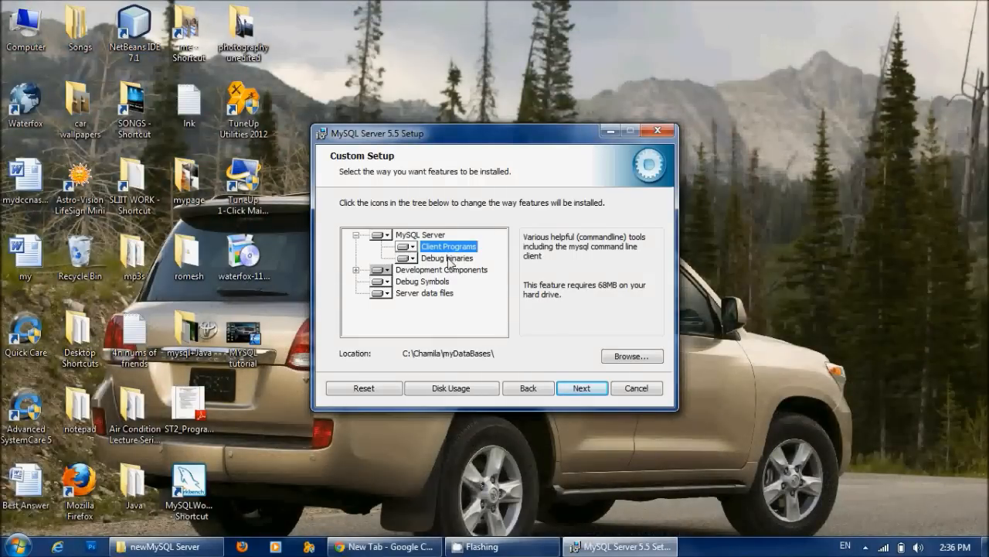
left_click(446, 257)
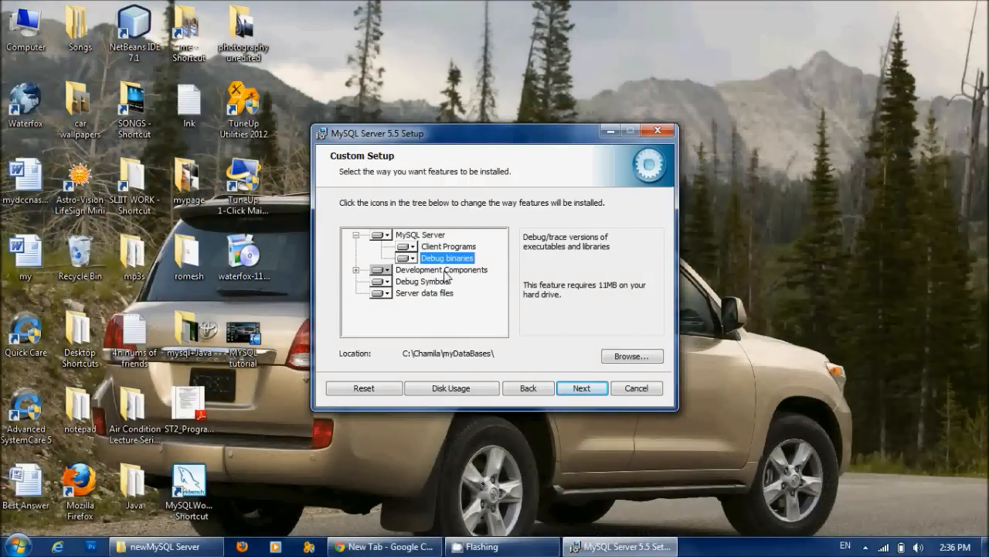
left_click(424, 292)
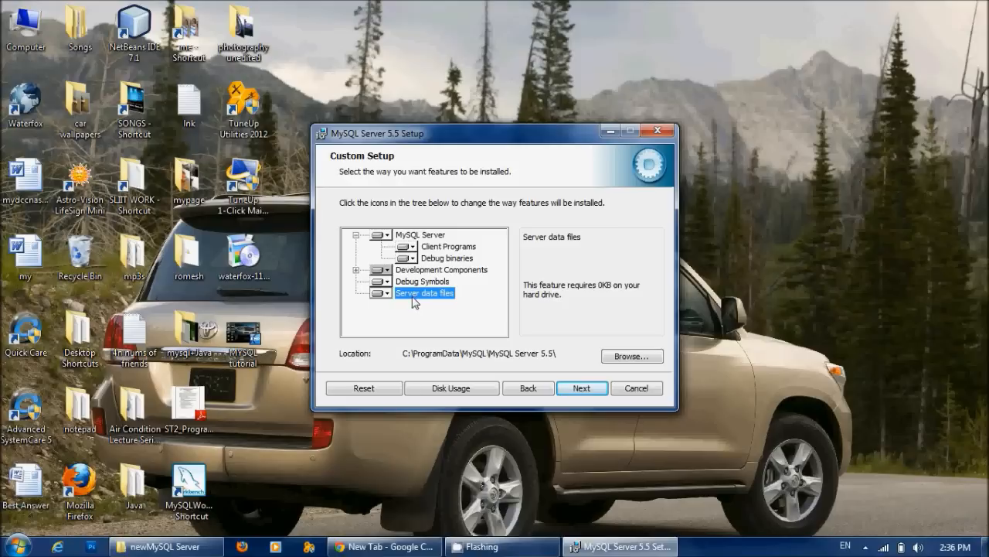
mouse_move(475, 302)
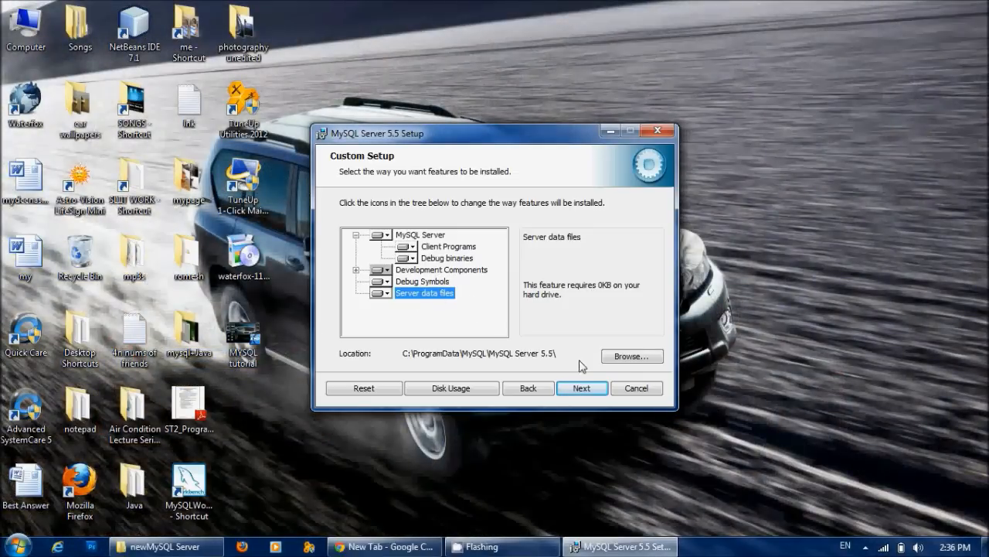
Point Server data files to C:\Chamila\myDataBases\ and advance to Ready to install
left_click(631, 355)
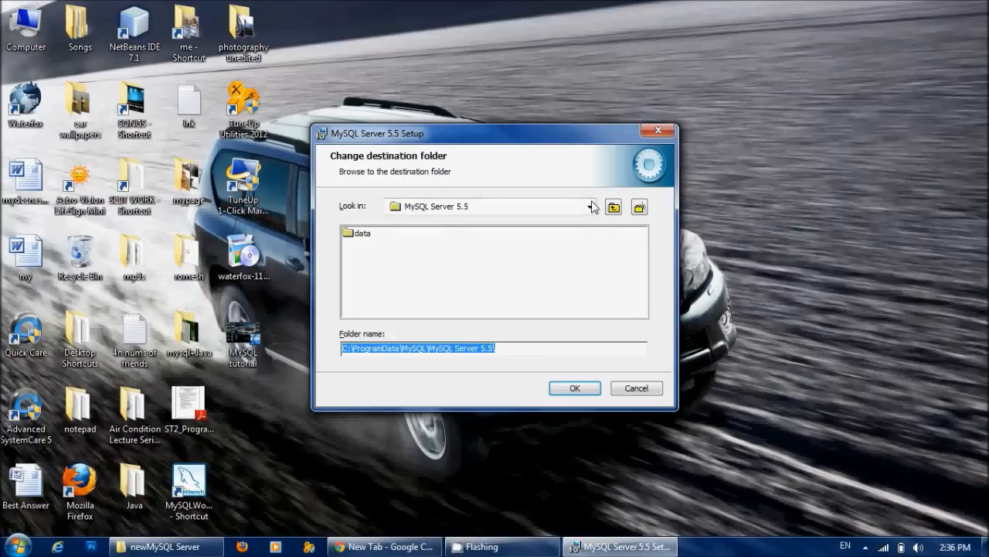
left_click(613, 206)
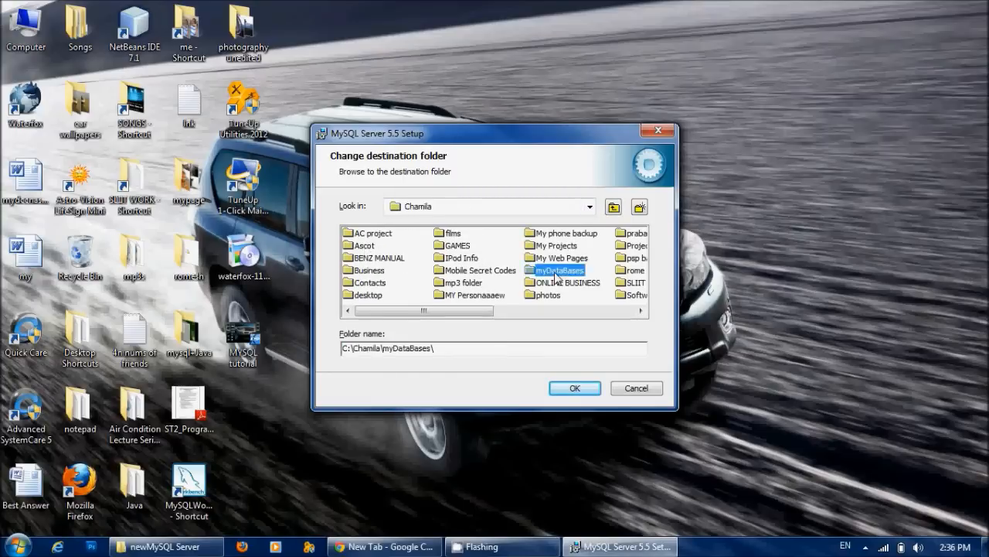
left_click(574, 387)
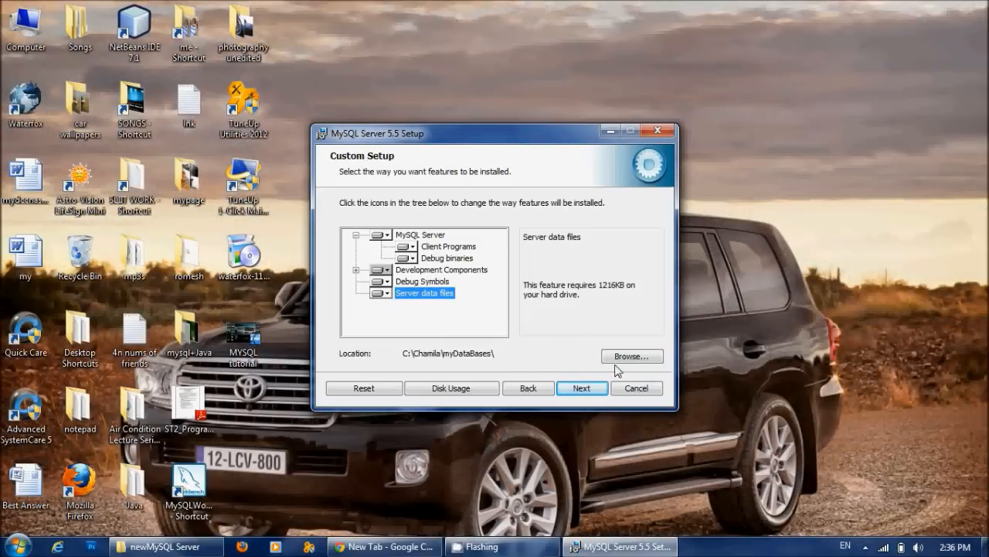
left_click(582, 387)
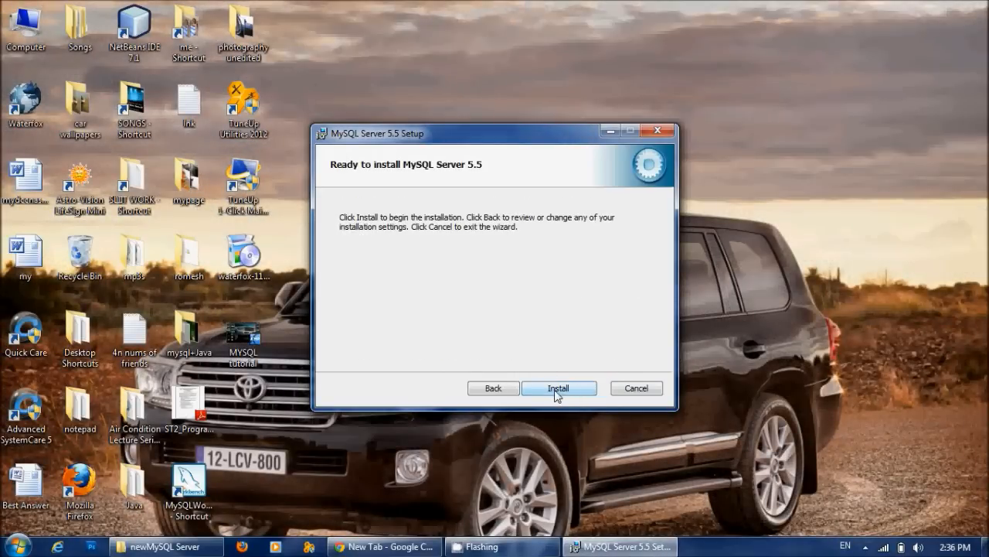
Run the MySQL Server 5.5 installation until the MySQL Enterprise window appears
left_click(558, 388)
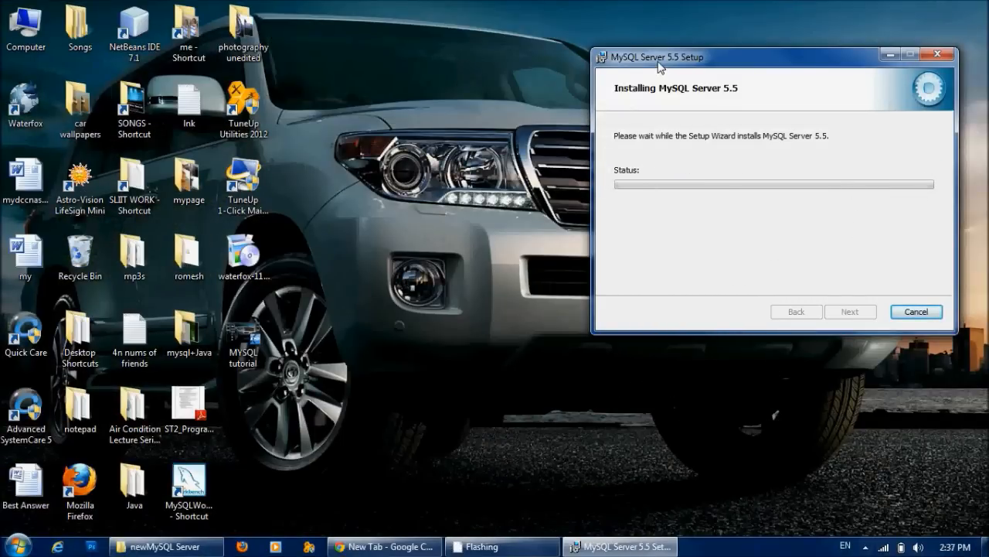
left_click_drag(663, 56, 533, 185)
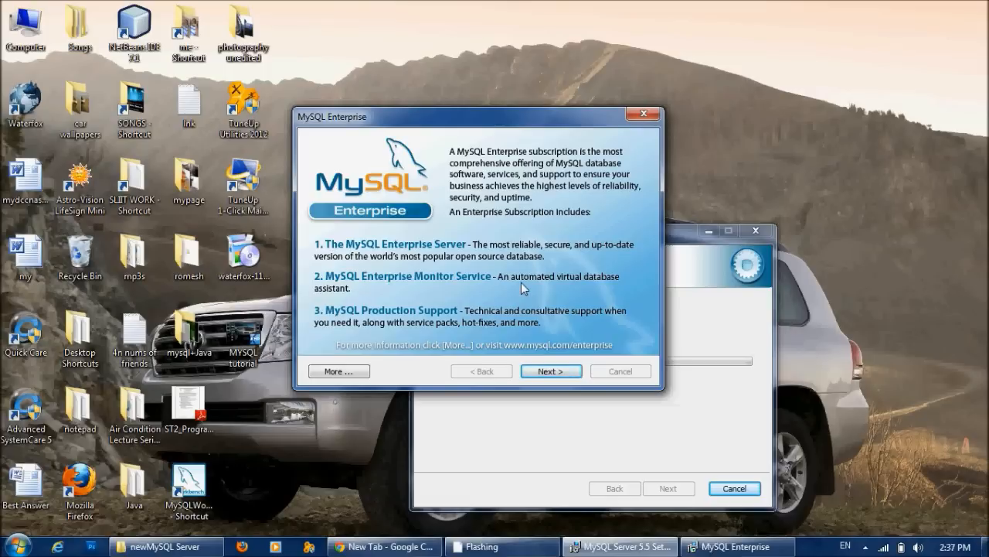
Continue past the MySQL Enterprise promotion to the Completed setup page
left_click(551, 371)
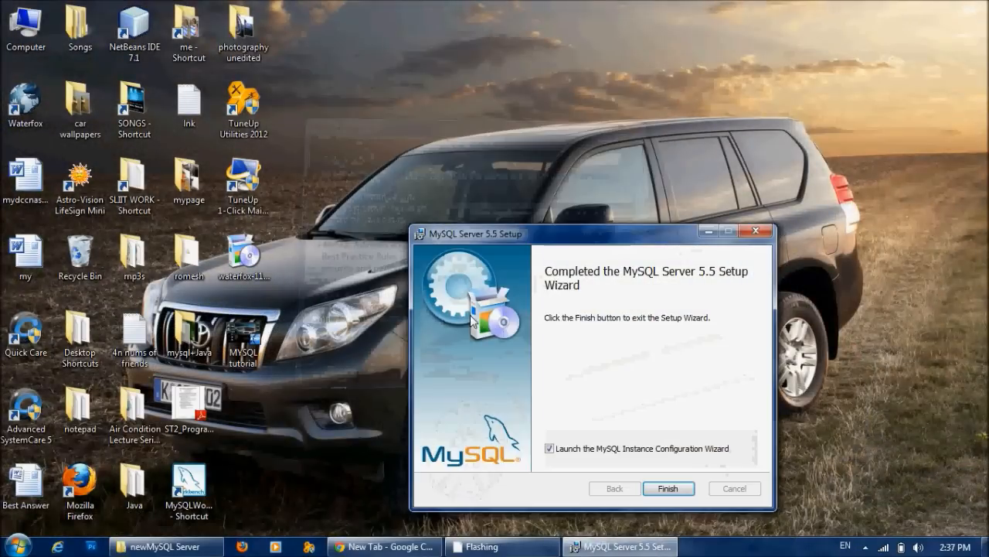
mouse_move(618, 460)
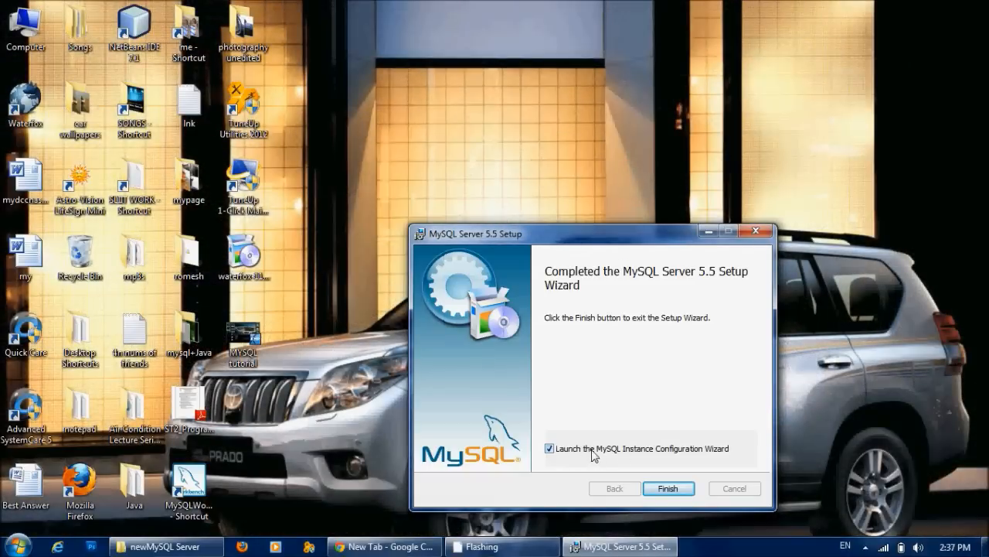
mouse_move(711, 467)
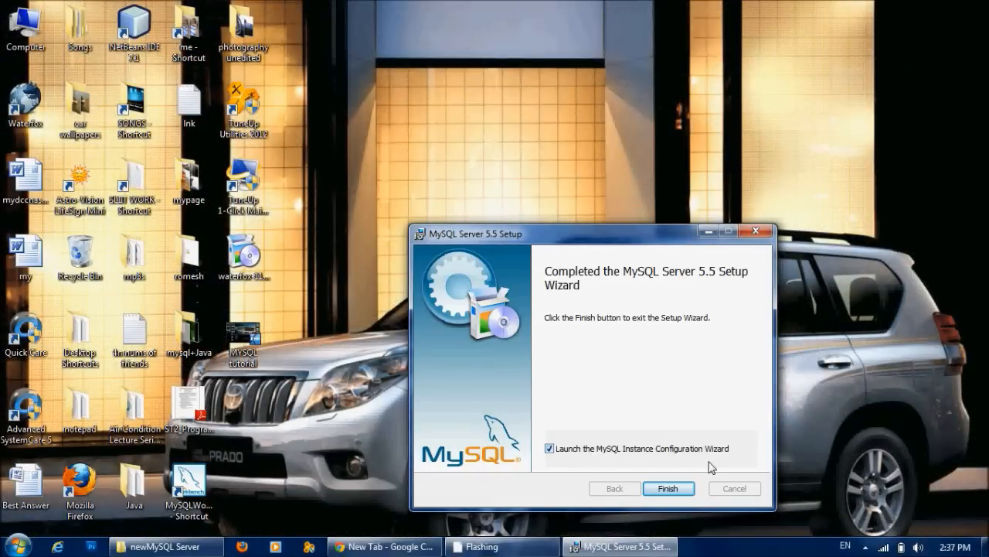
mouse_move(635, 401)
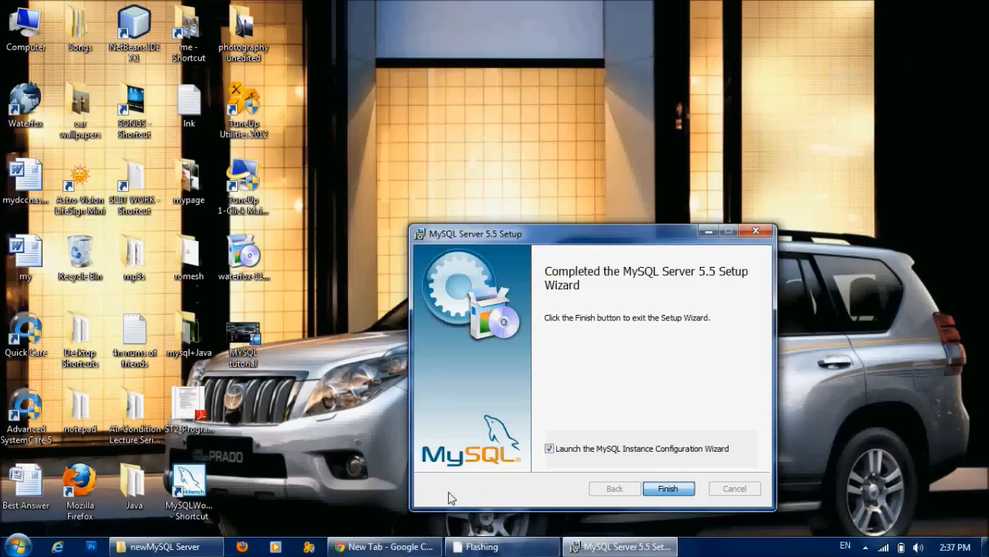
mouse_move(456, 387)
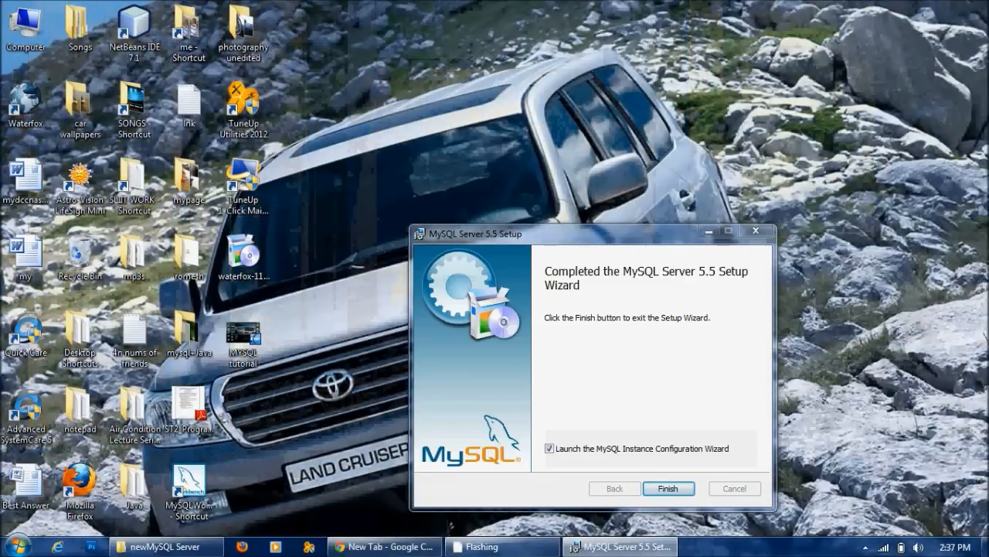
Launch the configuration wizard, keeping Detailed Configuration and Developer Machine server type
left_click(668, 488)
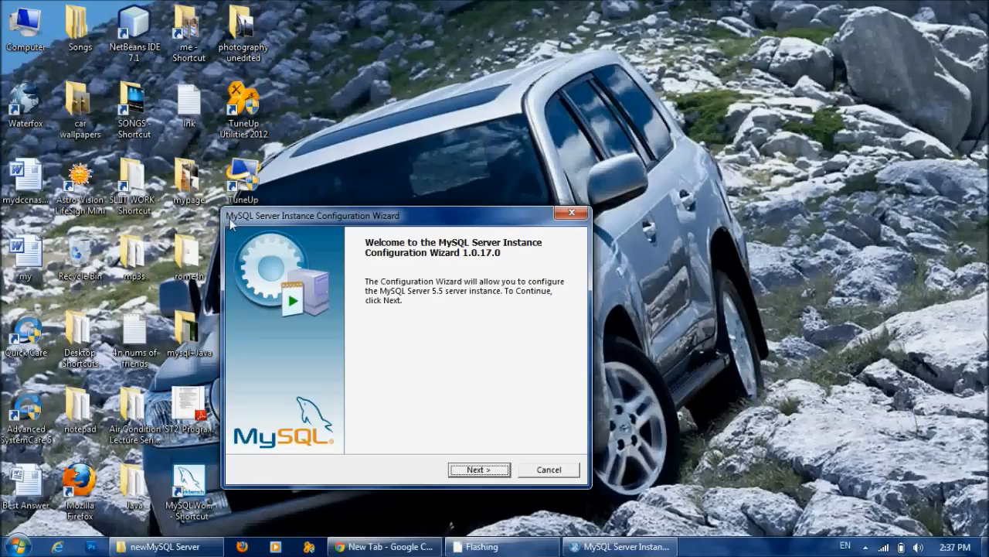
mouse_move(387, 230)
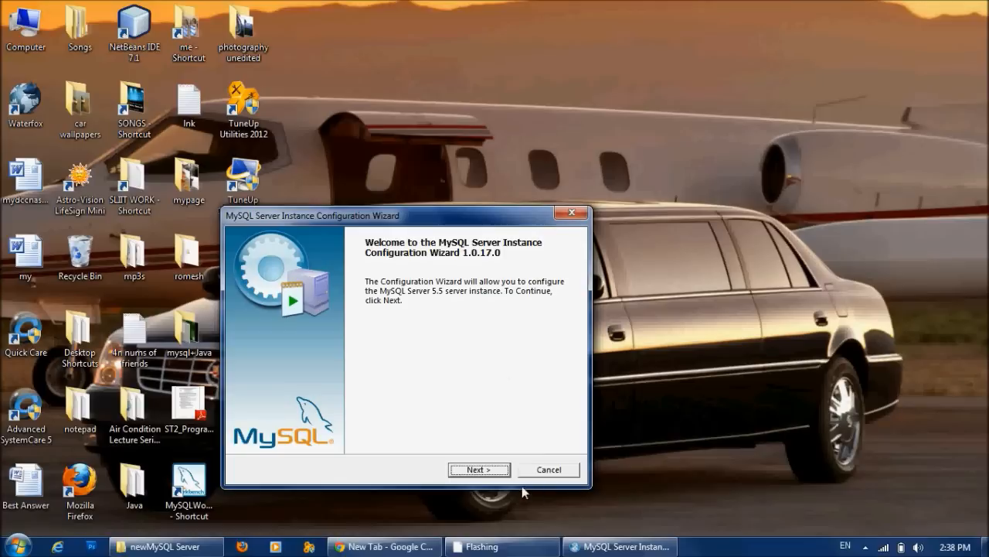
left_click(479, 469)
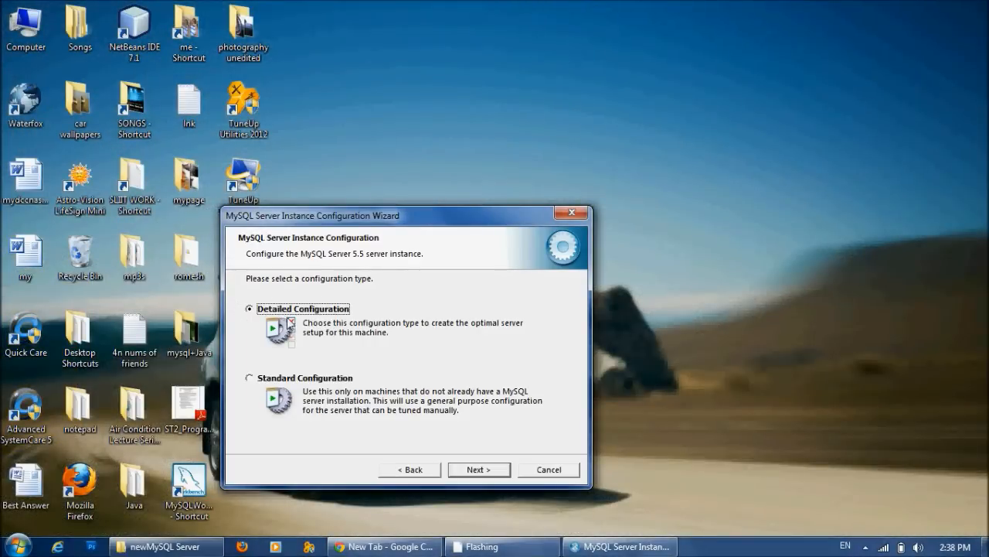
left_click(479, 469)
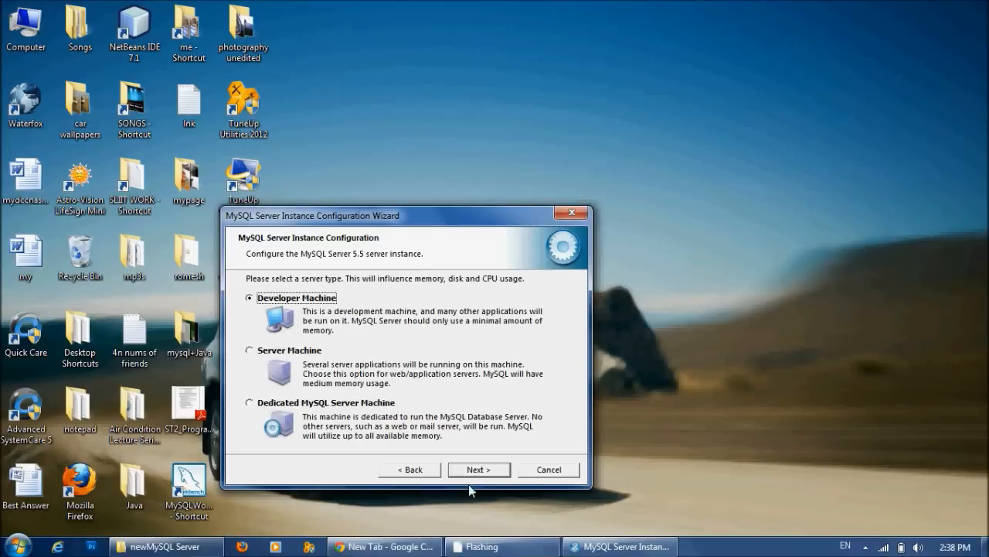
mouse_move(456, 286)
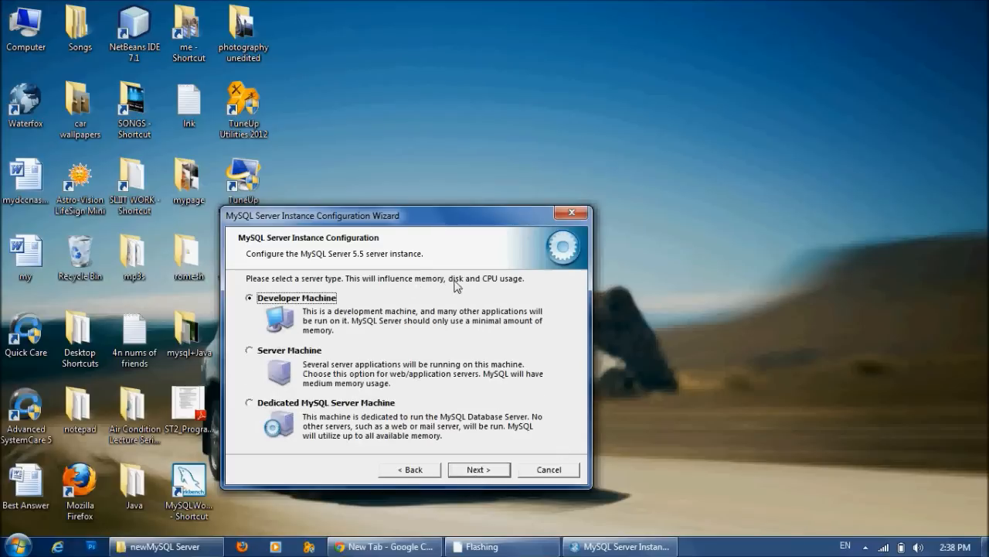
mouse_move(307, 441)
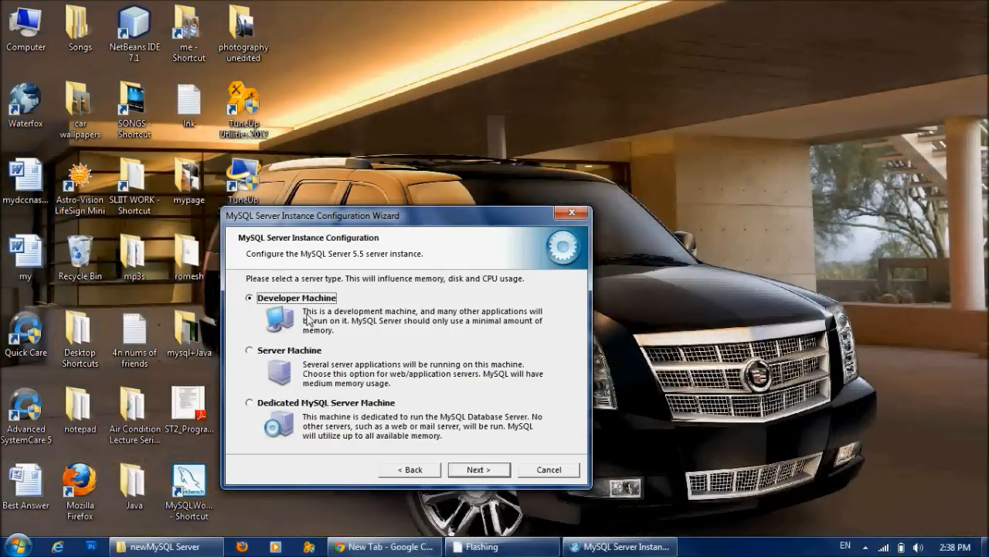
mouse_move(284, 310)
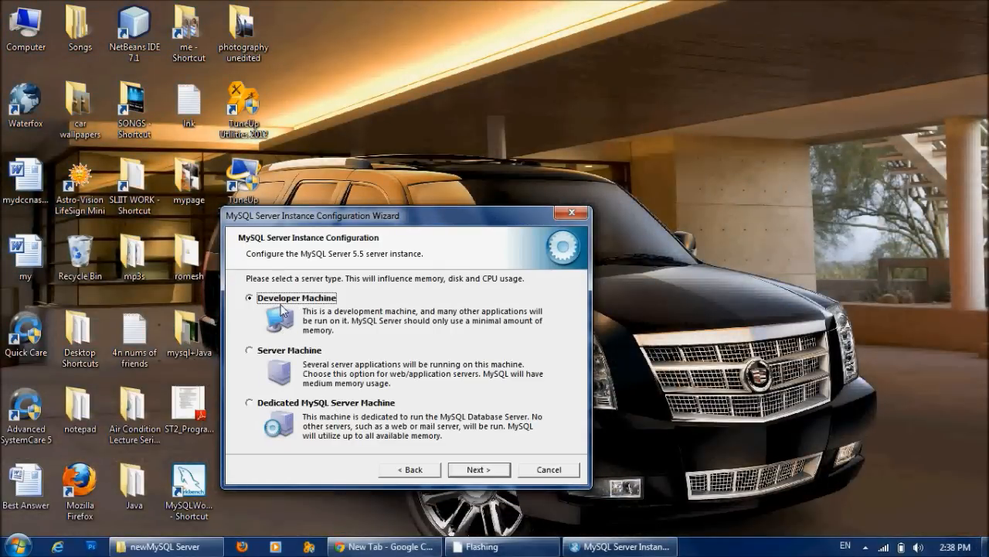
mouse_move(338, 300)
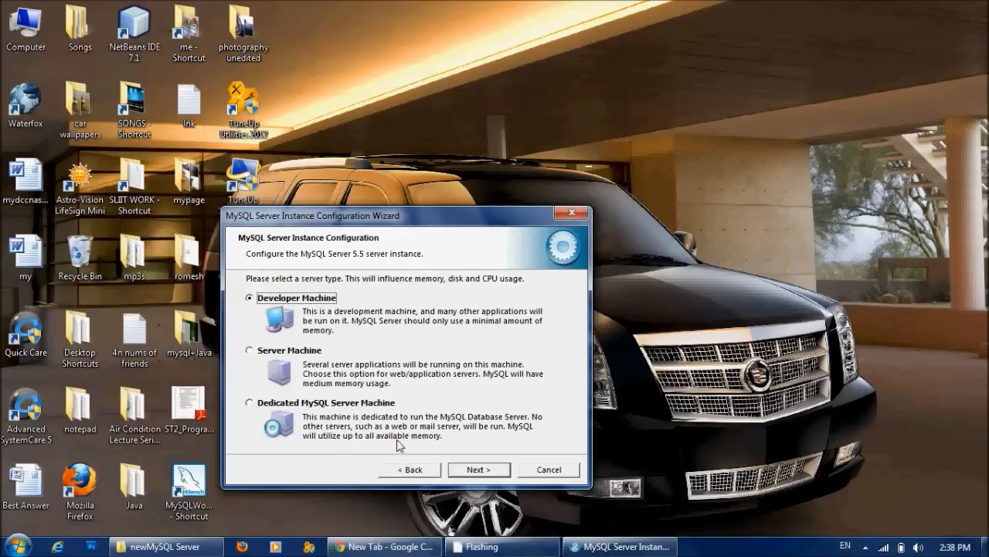
left_click(478, 469)
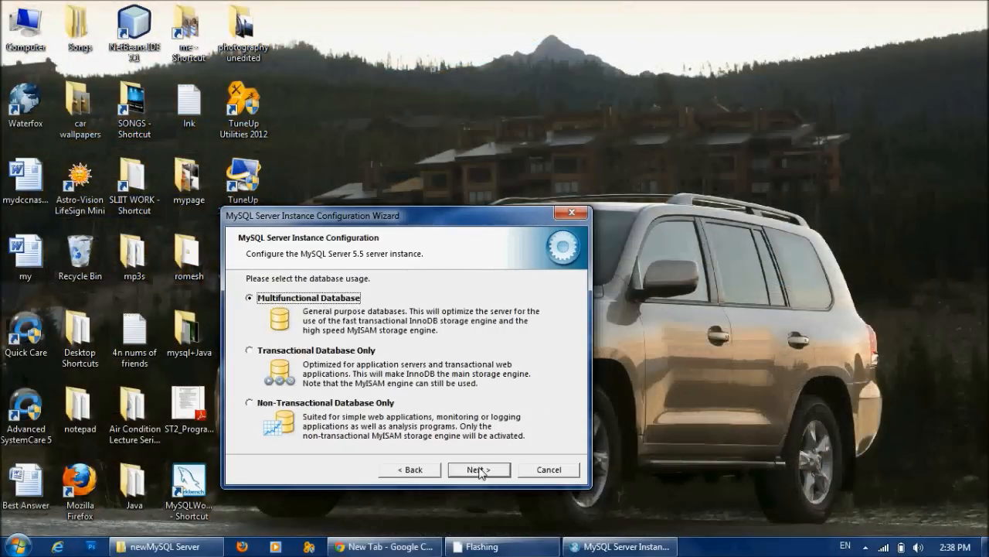
Keep Multifunctional Database and put the InnoDB tablespace in C:\Data\
left_click(479, 469)
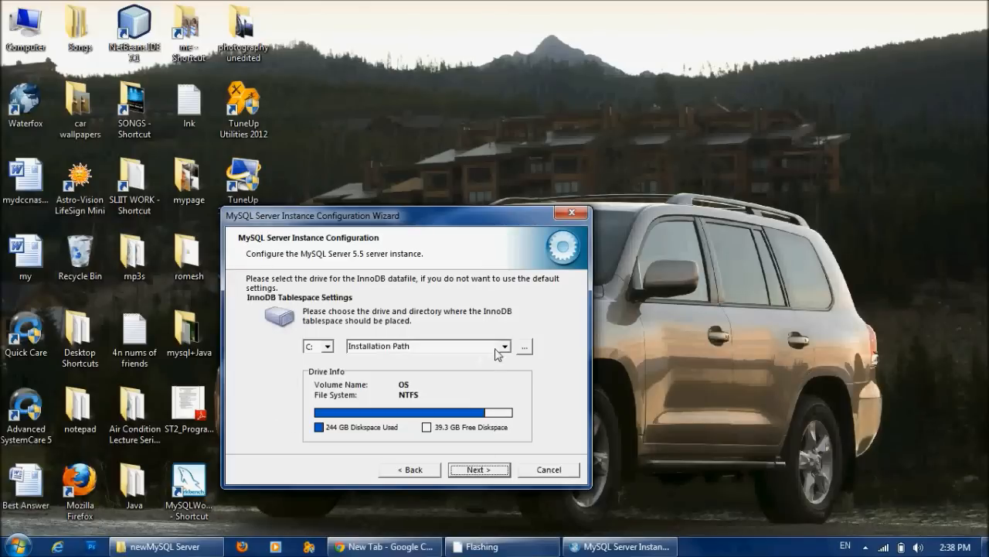
left_click(504, 345)
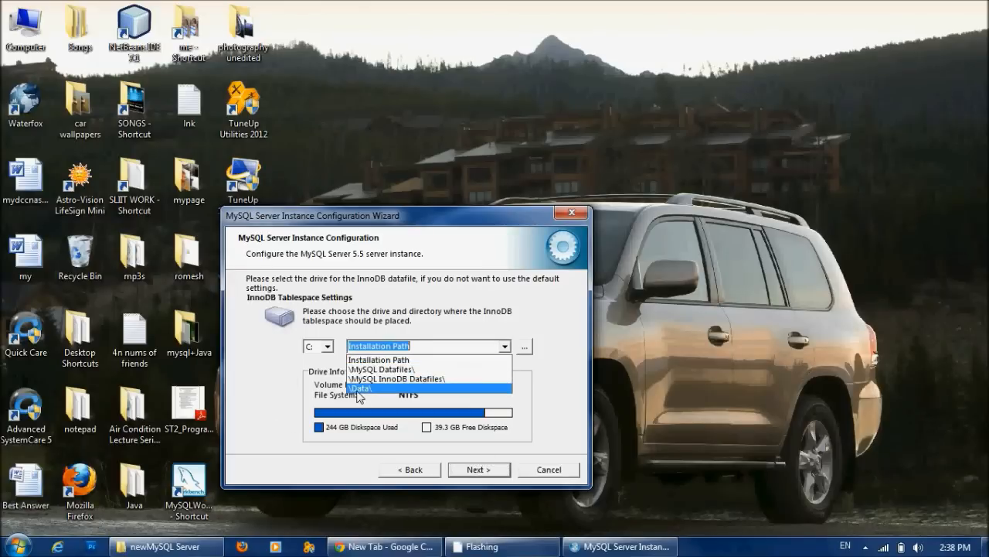
left_click(360, 389)
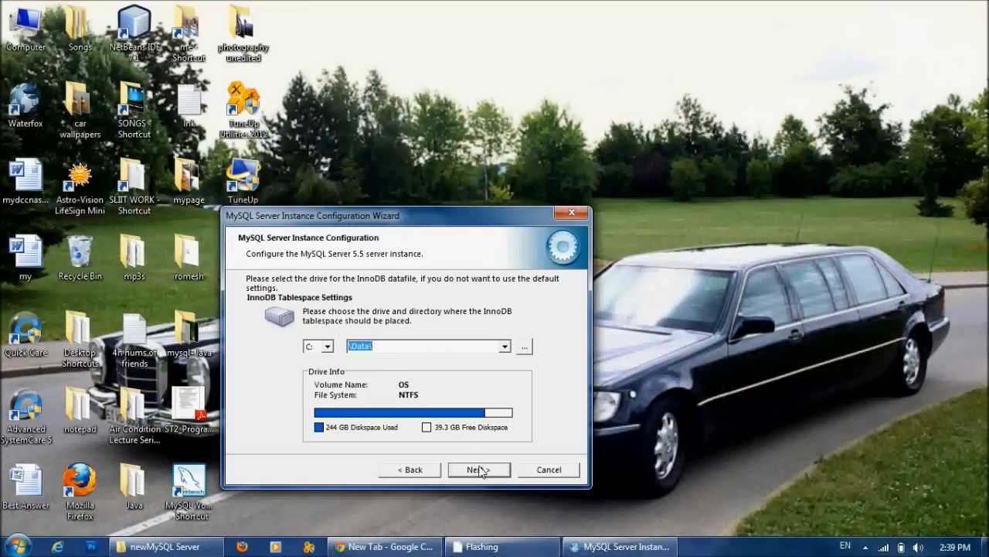
left_click(478, 469)
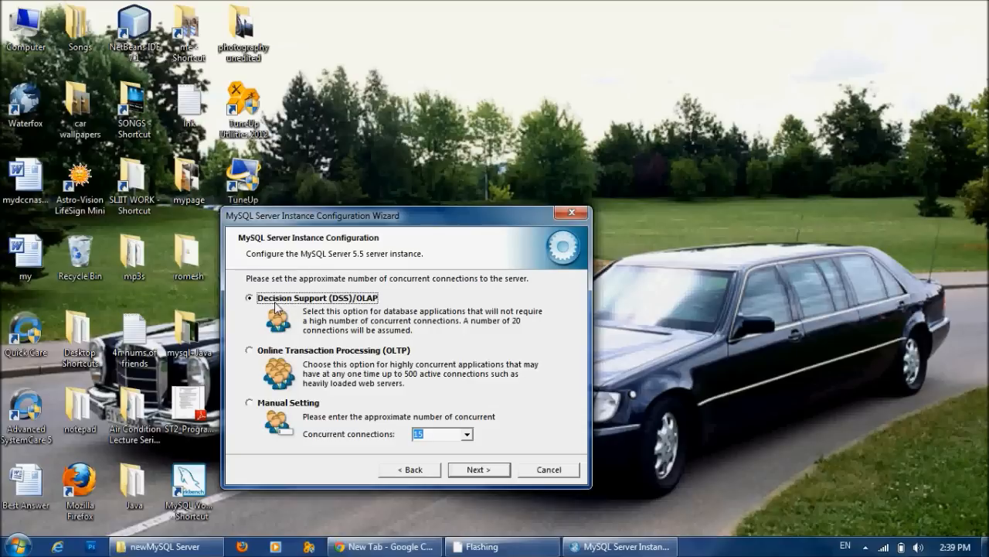
mouse_move(367, 313)
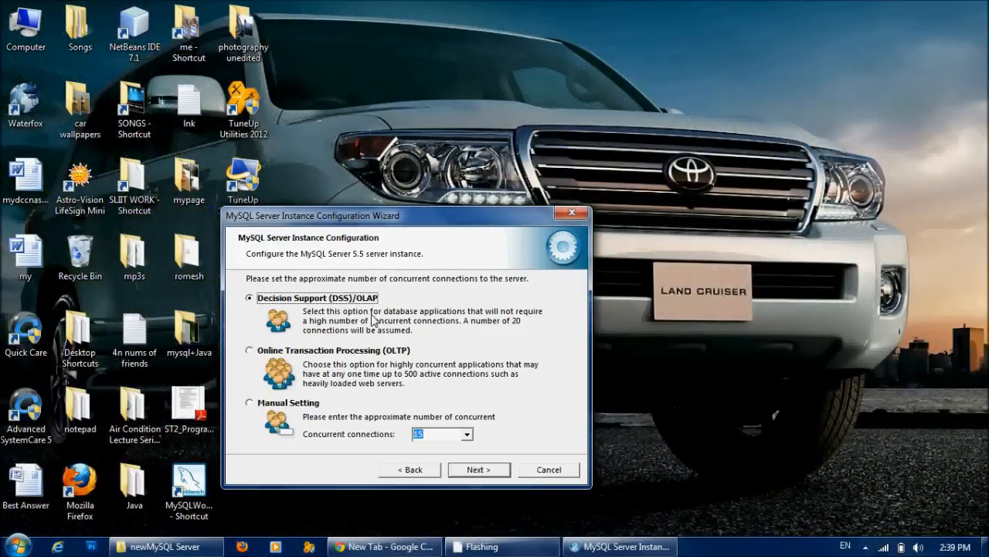
mouse_move(292, 365)
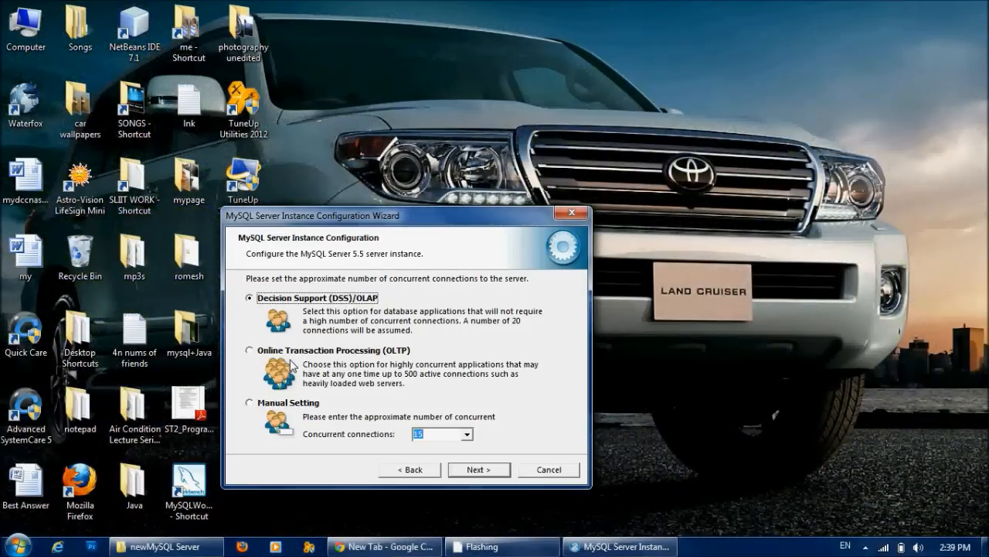
mouse_move(316, 373)
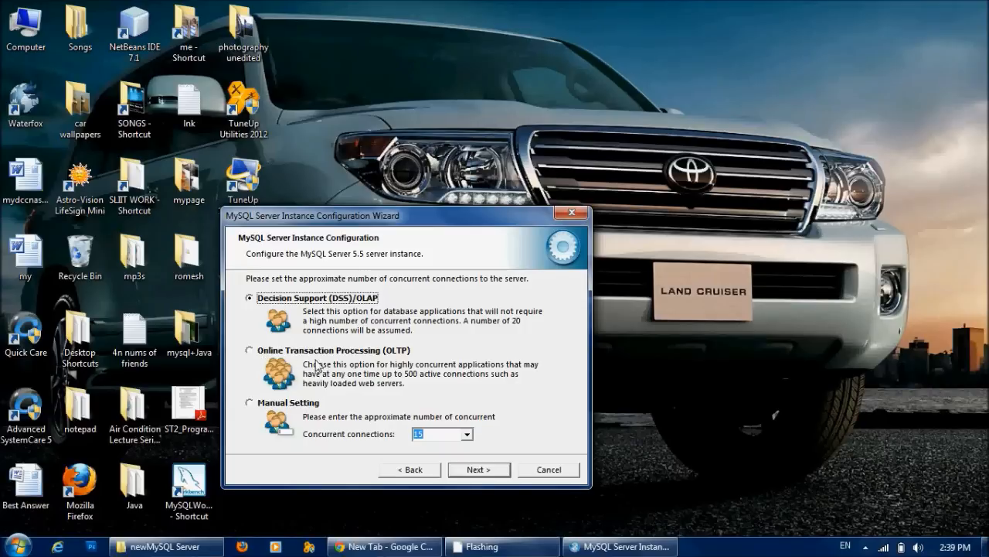
Try OLTP and Manual Setting, then settle on Decision Support (DSS)/OLAP
left_click(249, 349)
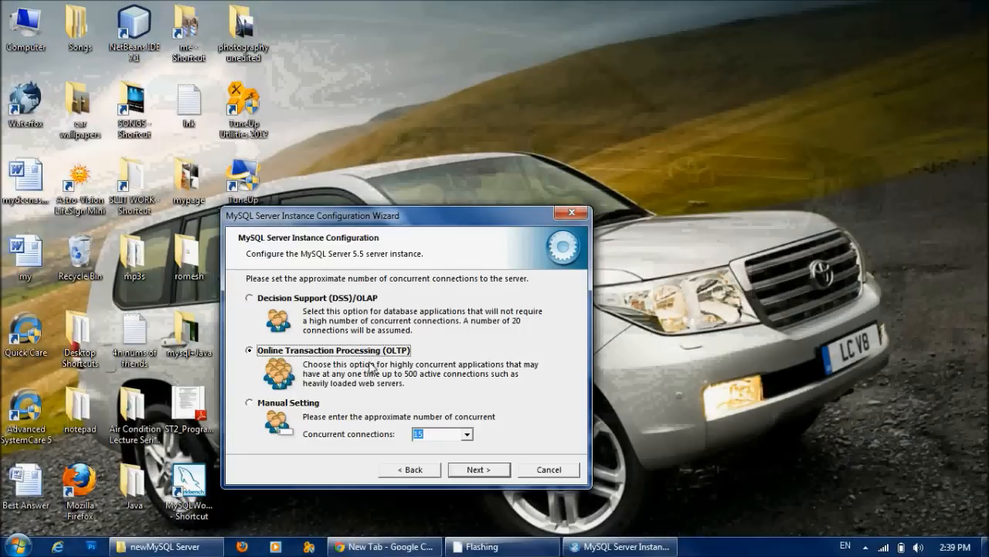
mouse_move(292, 412)
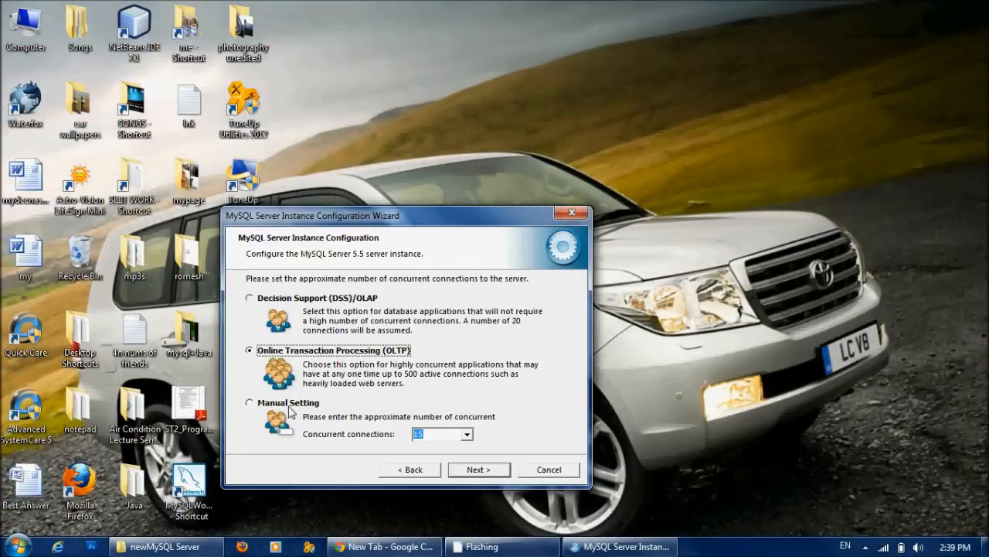
left_click(250, 402)
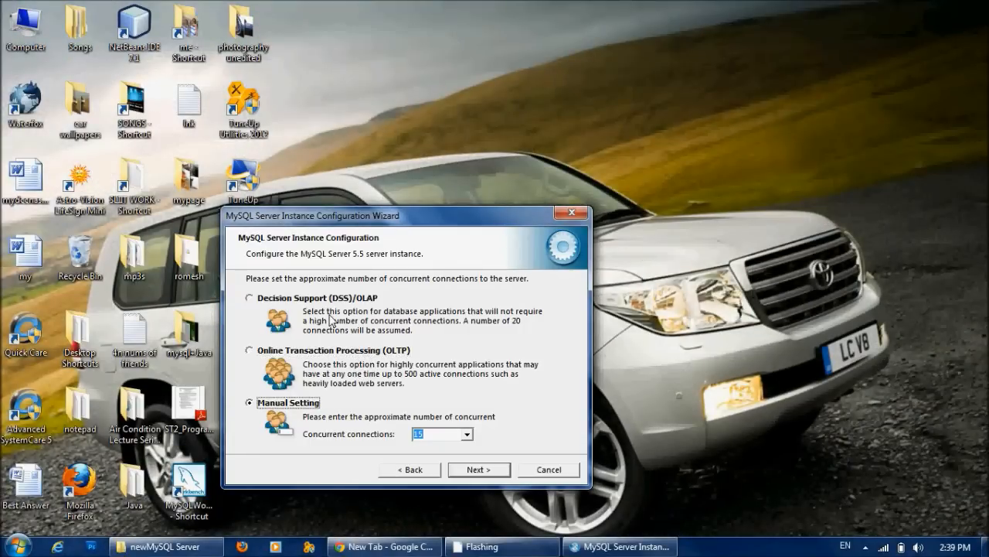
left_click(249, 298)
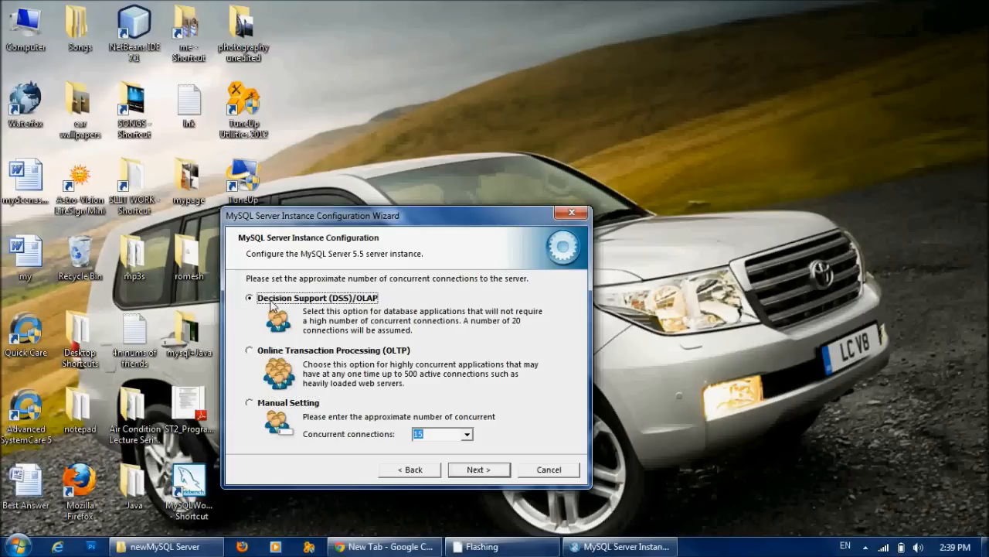
mouse_move(363, 314)
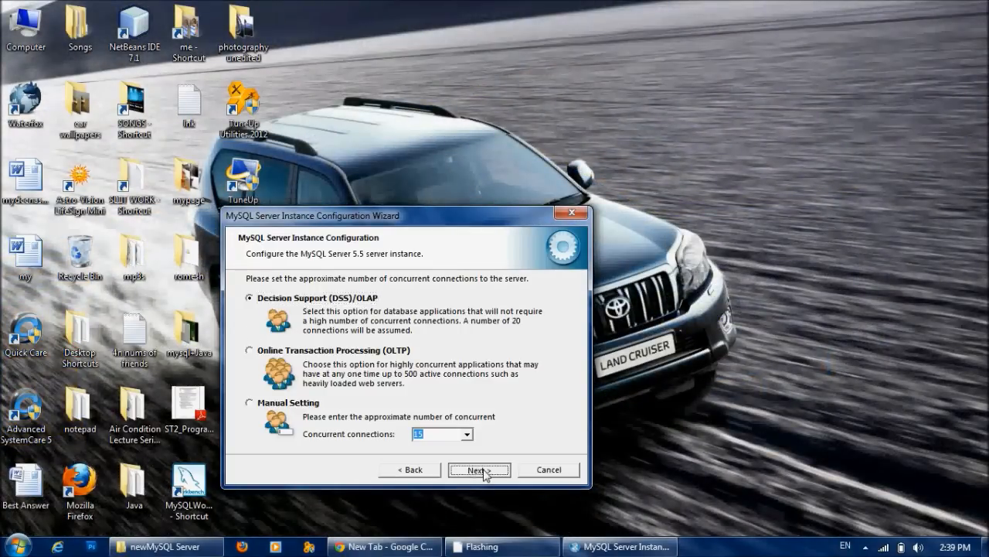
left_click(479, 469)
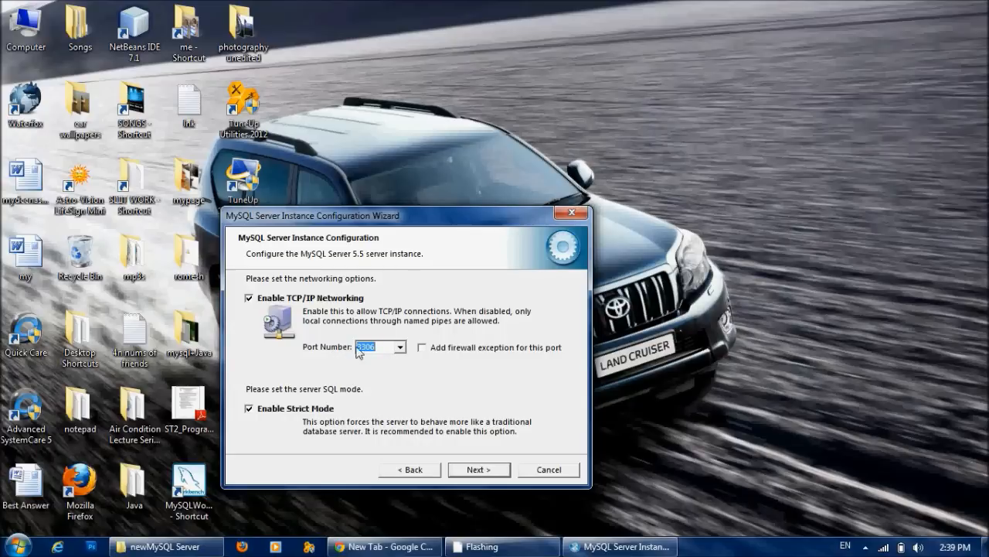
mouse_move(378, 353)
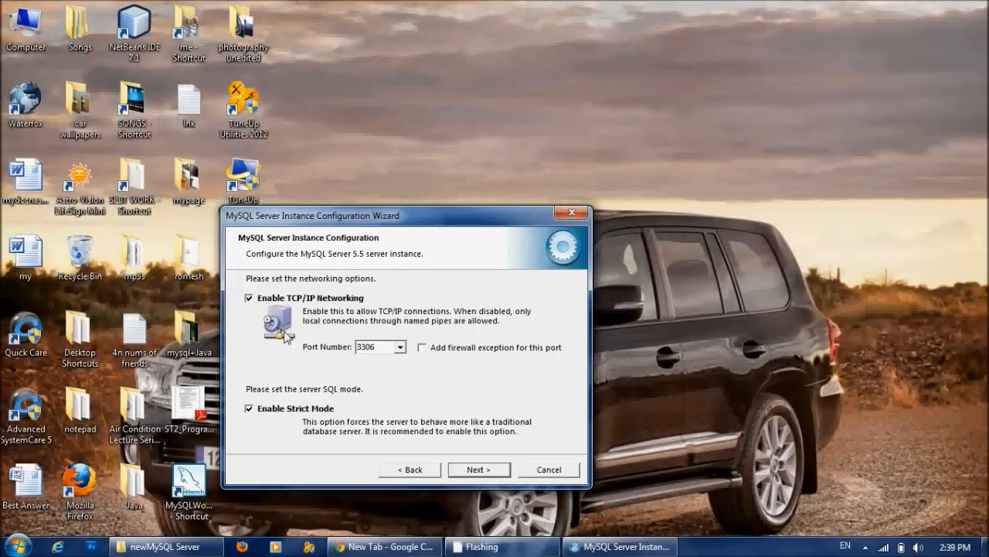
Add a firewall exception for TCP/IP port 3306
left_click(422, 347)
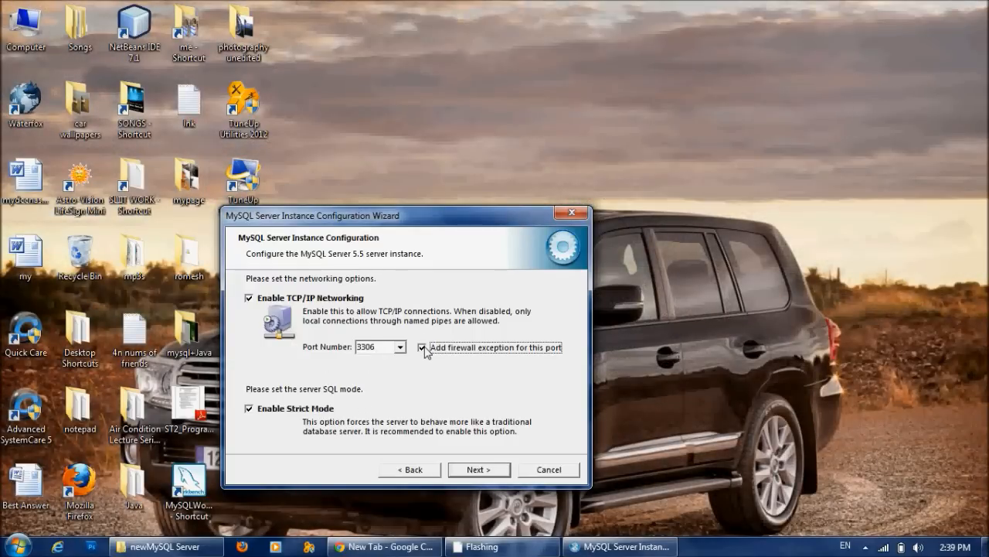
mouse_move(525, 354)
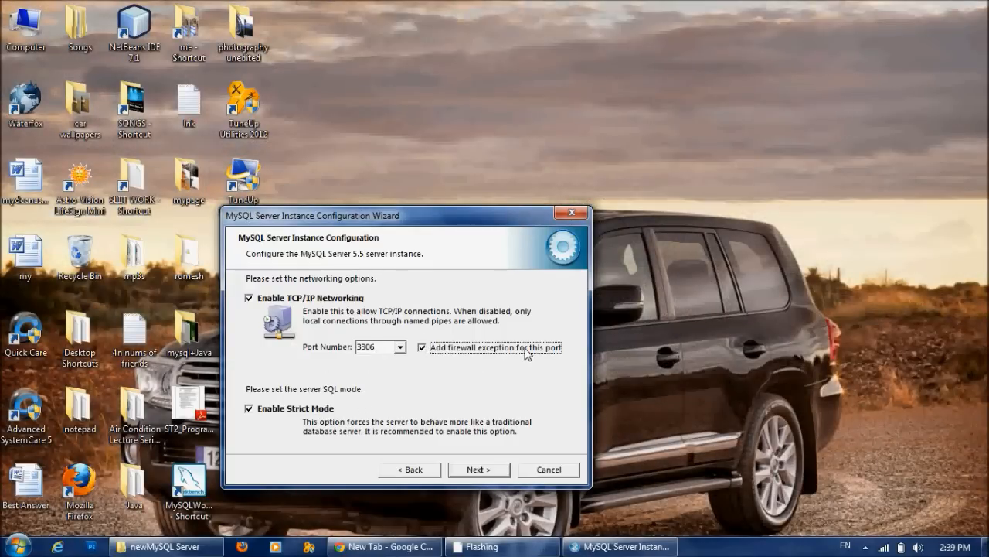
mouse_move(278, 423)
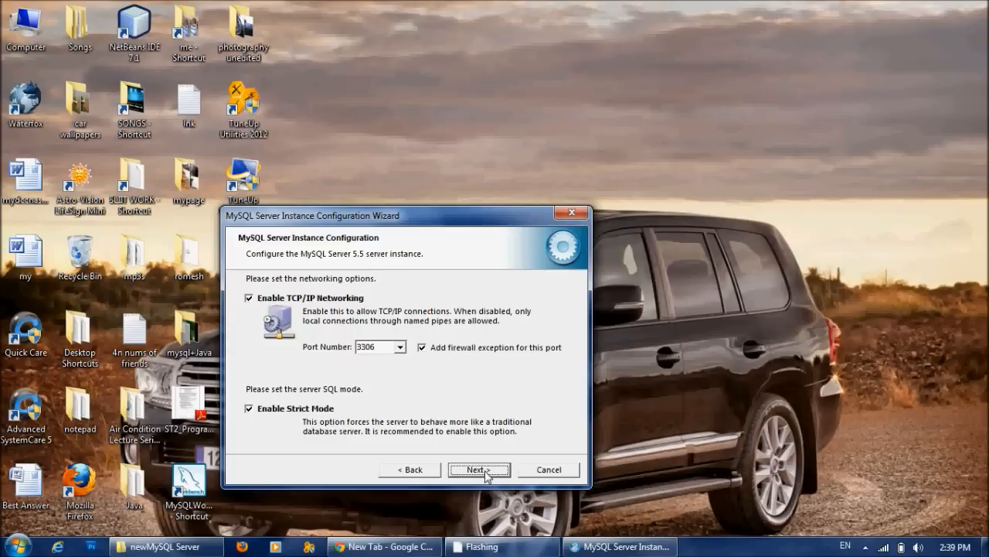
left_click(479, 469)
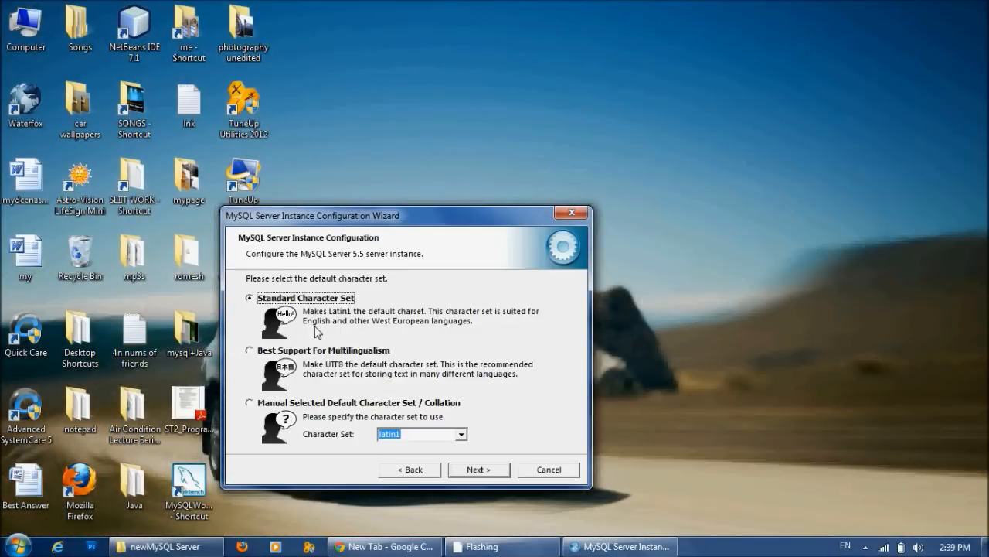
mouse_move(344, 309)
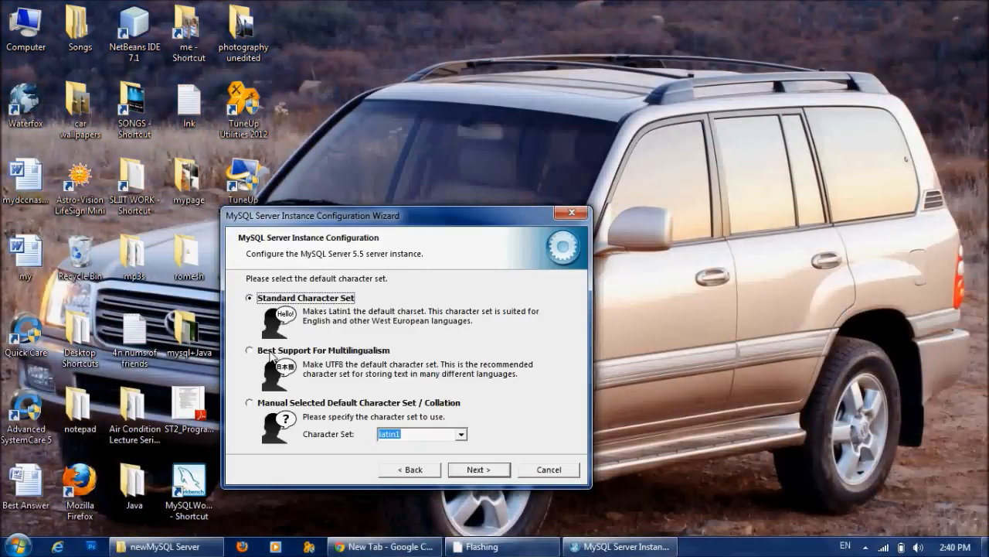
Choose Best Support For Multilingualism for a UTF8 default character set
left_click(249, 350)
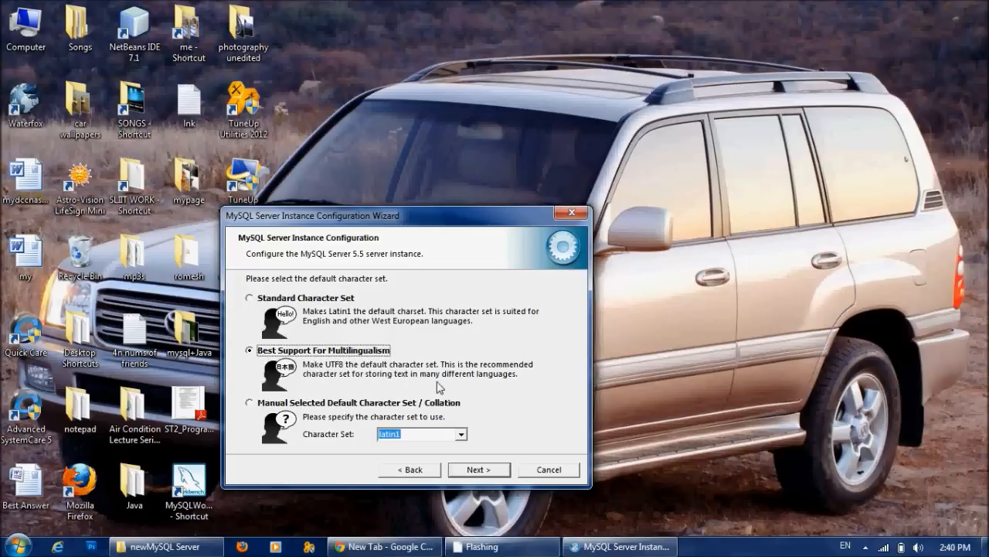
mouse_move(363, 388)
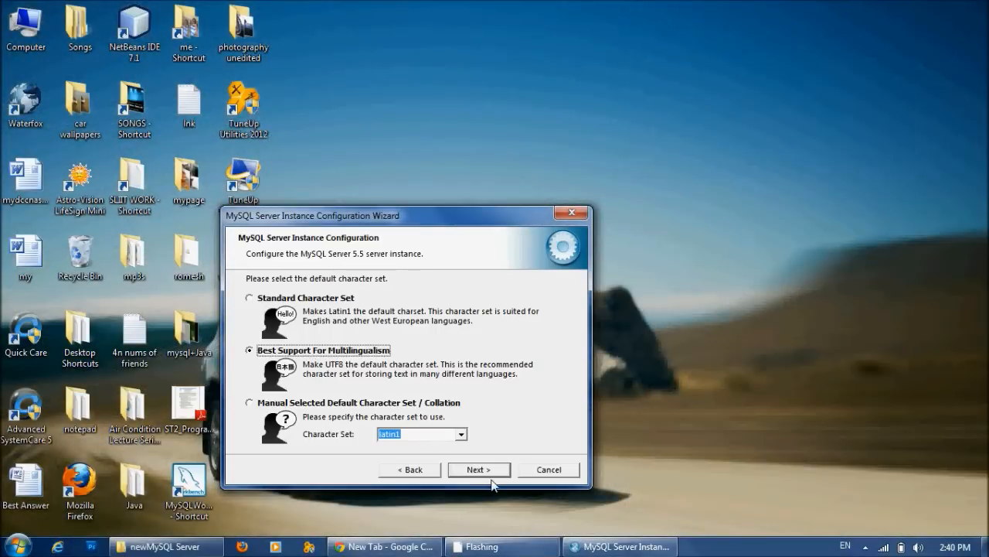
left_click(479, 469)
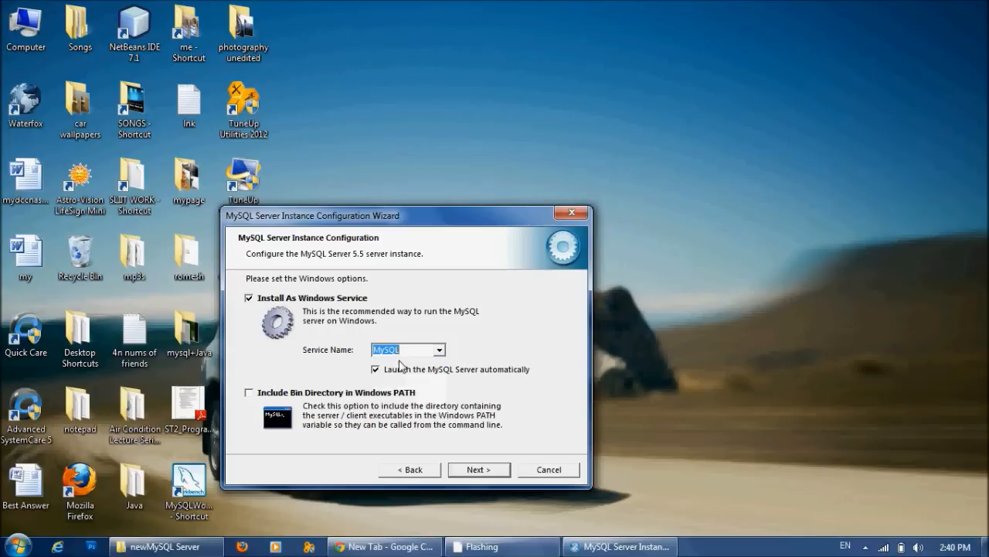
mouse_move(432, 311)
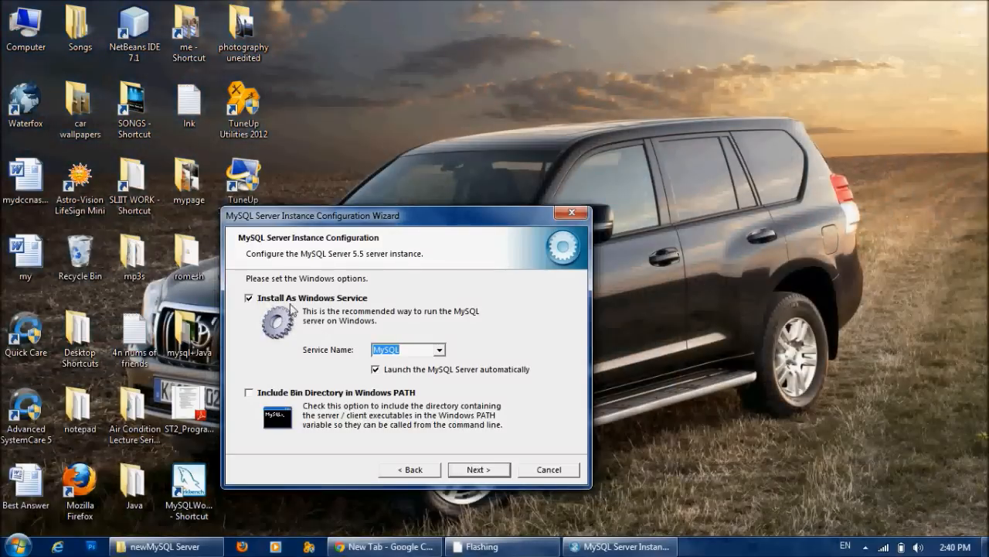
Keep the Windows service install and add the MySQL bin directory to PATH
left_click(249, 396)
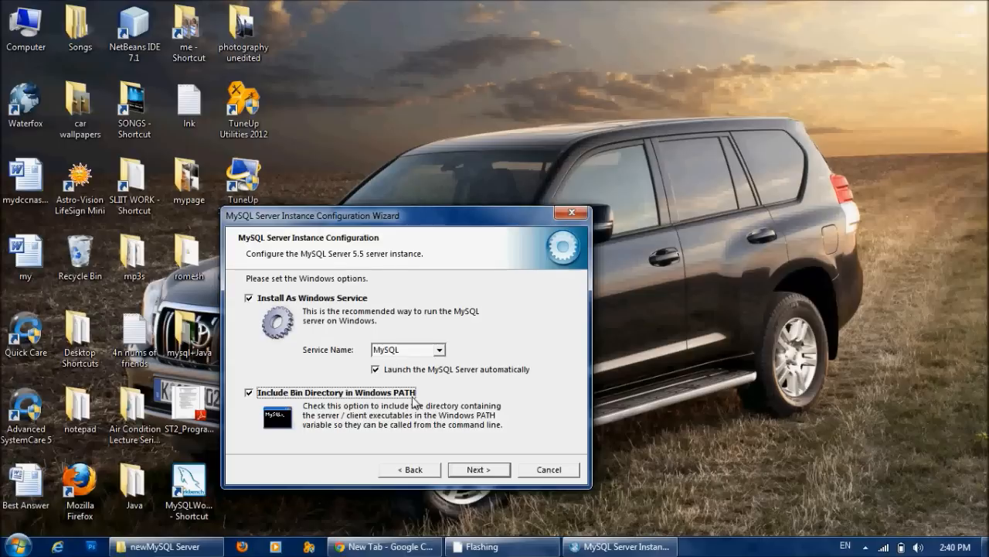
left_click(478, 470)
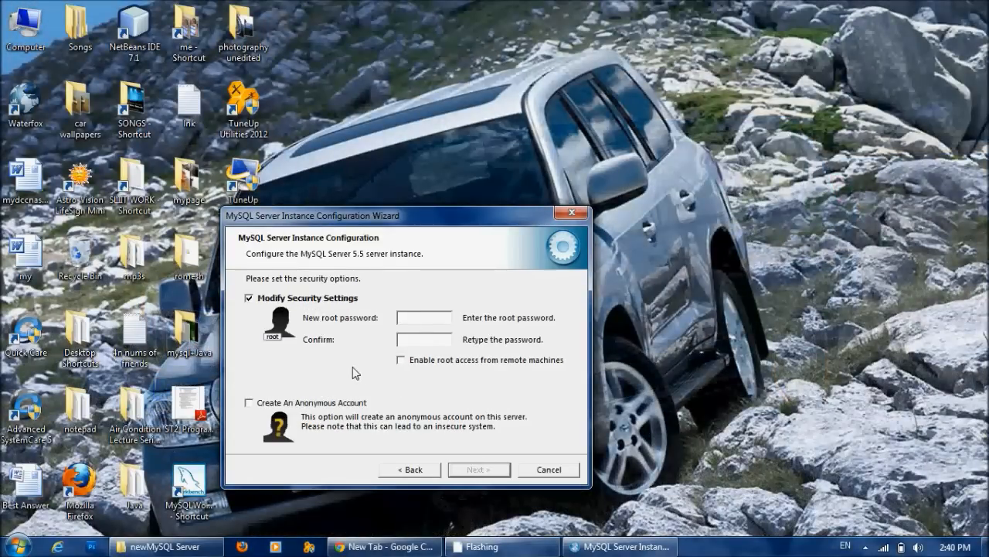
mouse_move(347, 369)
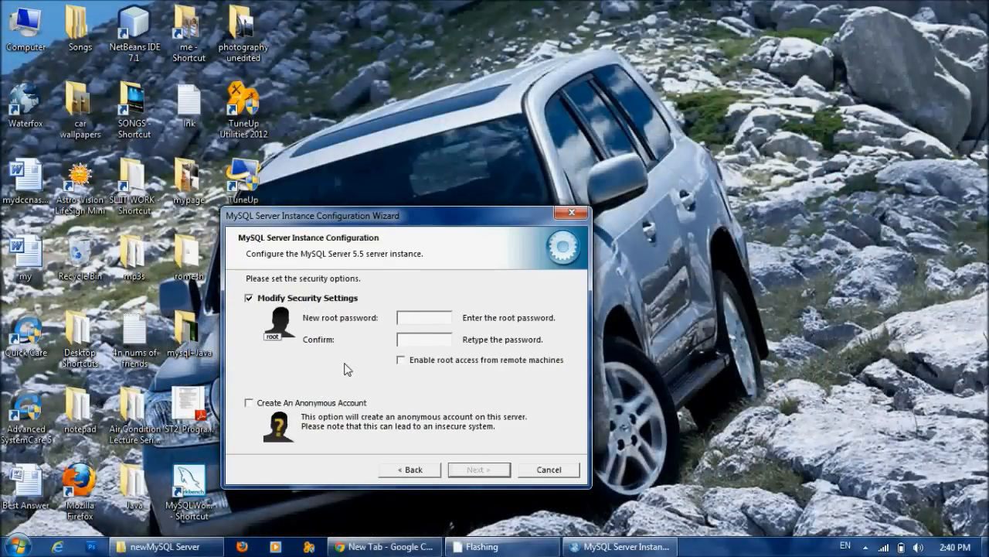
mouse_move(375, 325)
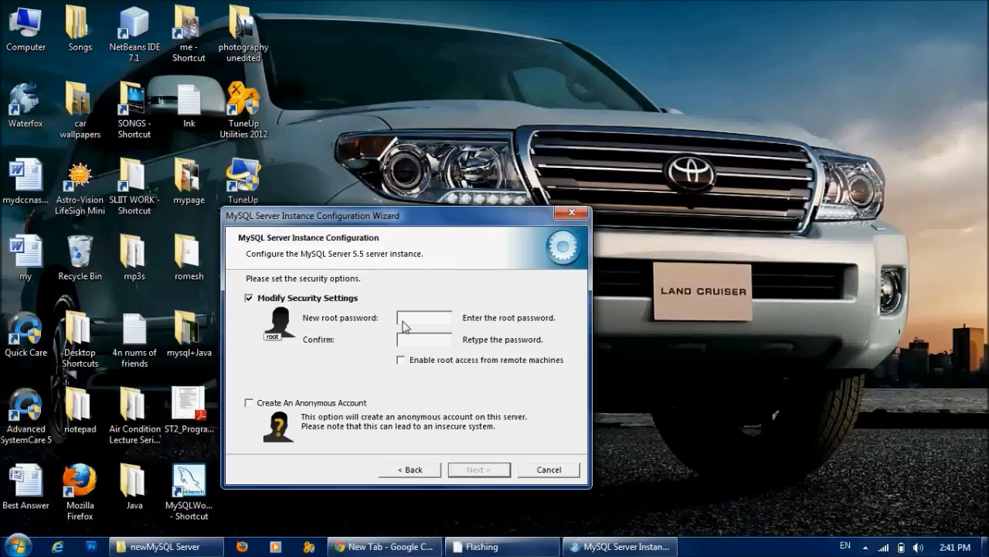
Enter and confirm the root password and enable remote root access
type("***")
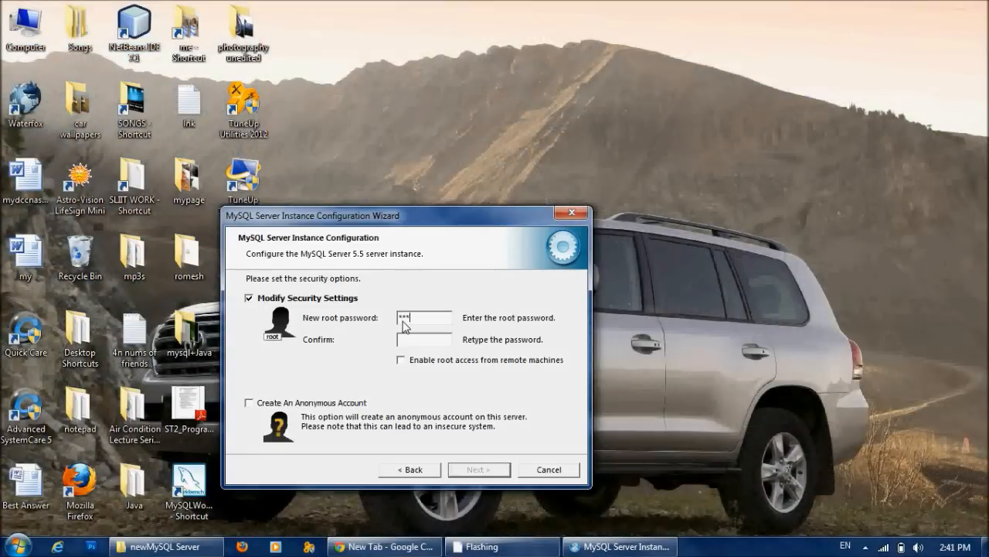
type("***")
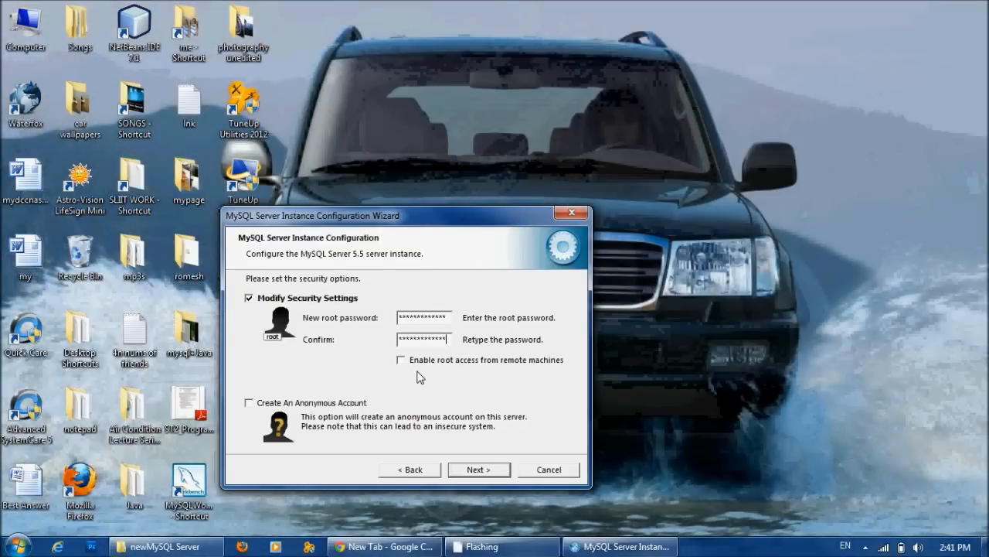
left_click(401, 360)
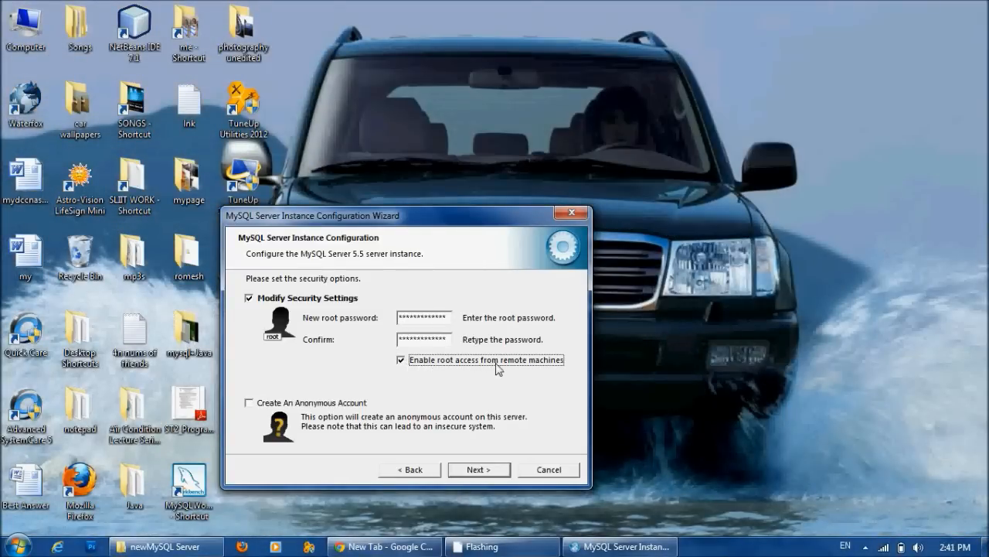
mouse_move(285, 431)
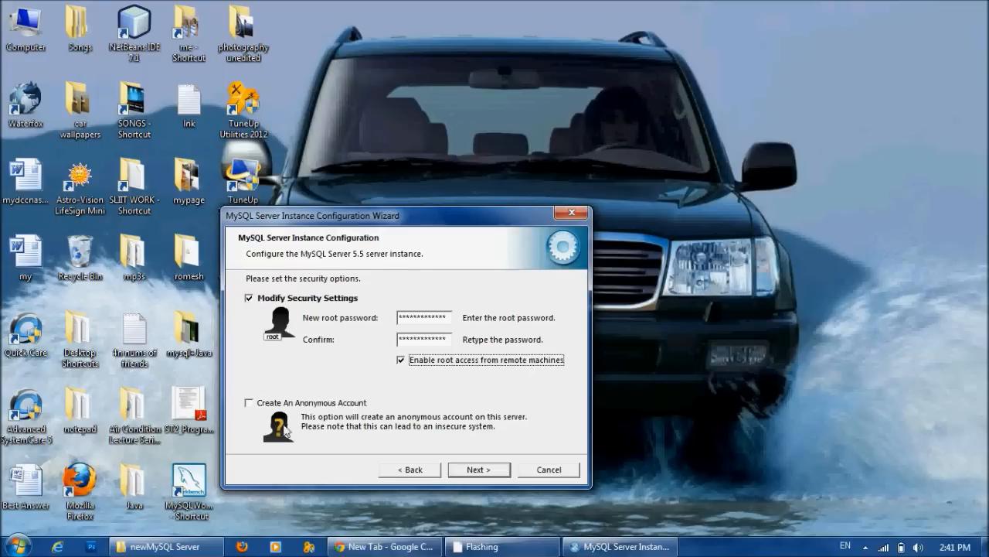
left_click(478, 469)
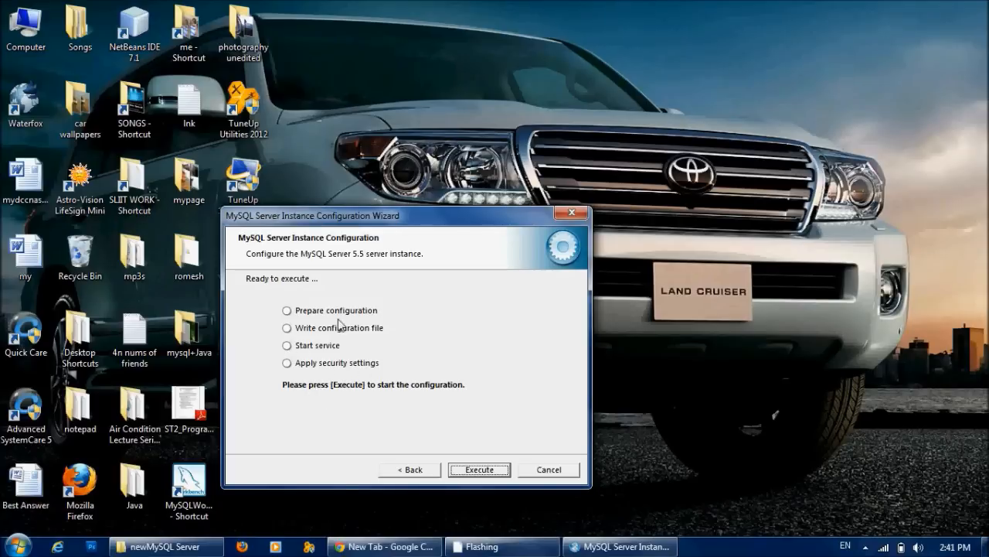
mouse_move(242, 353)
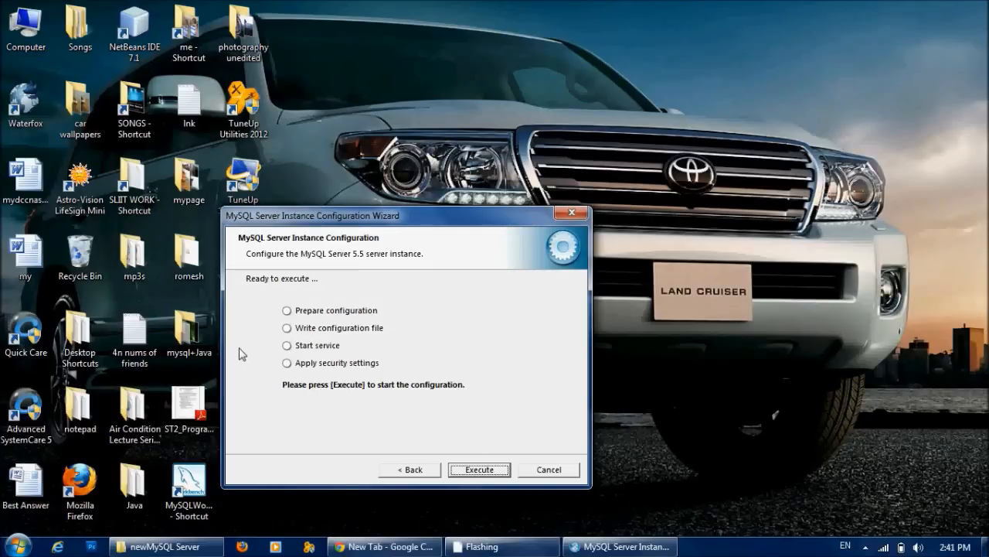